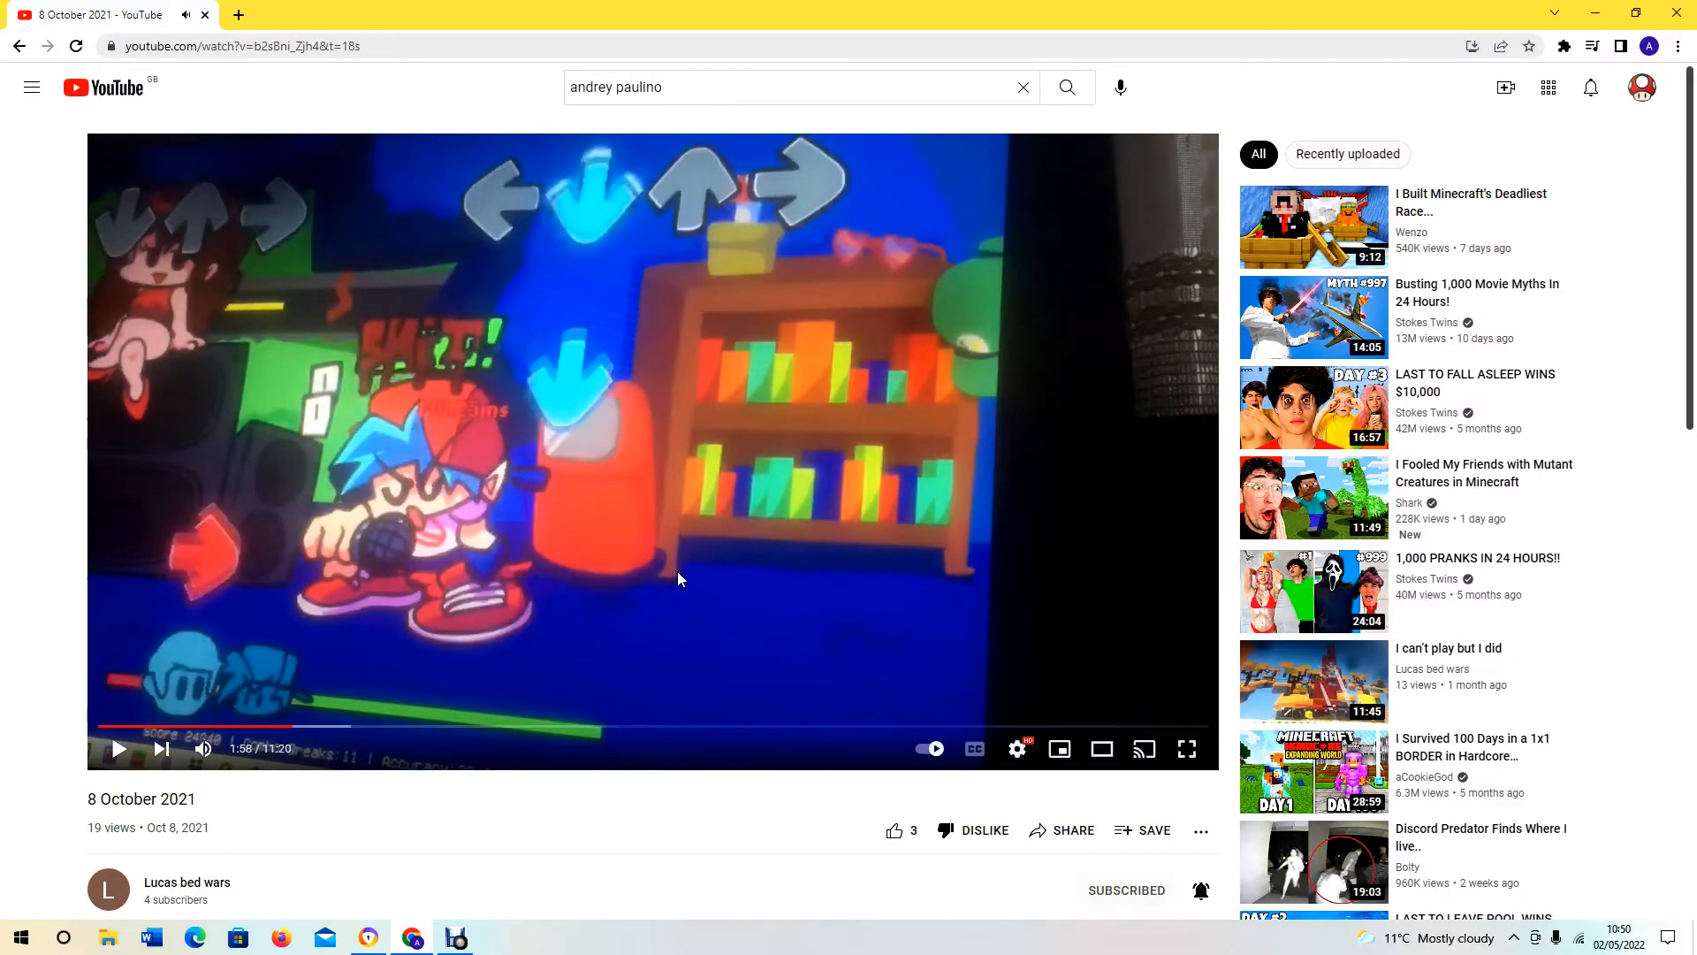
Like the friend's video and the single comment beneath it
{"action": "scroll", "scroll_direction": "down", "scroll_amount": 3}
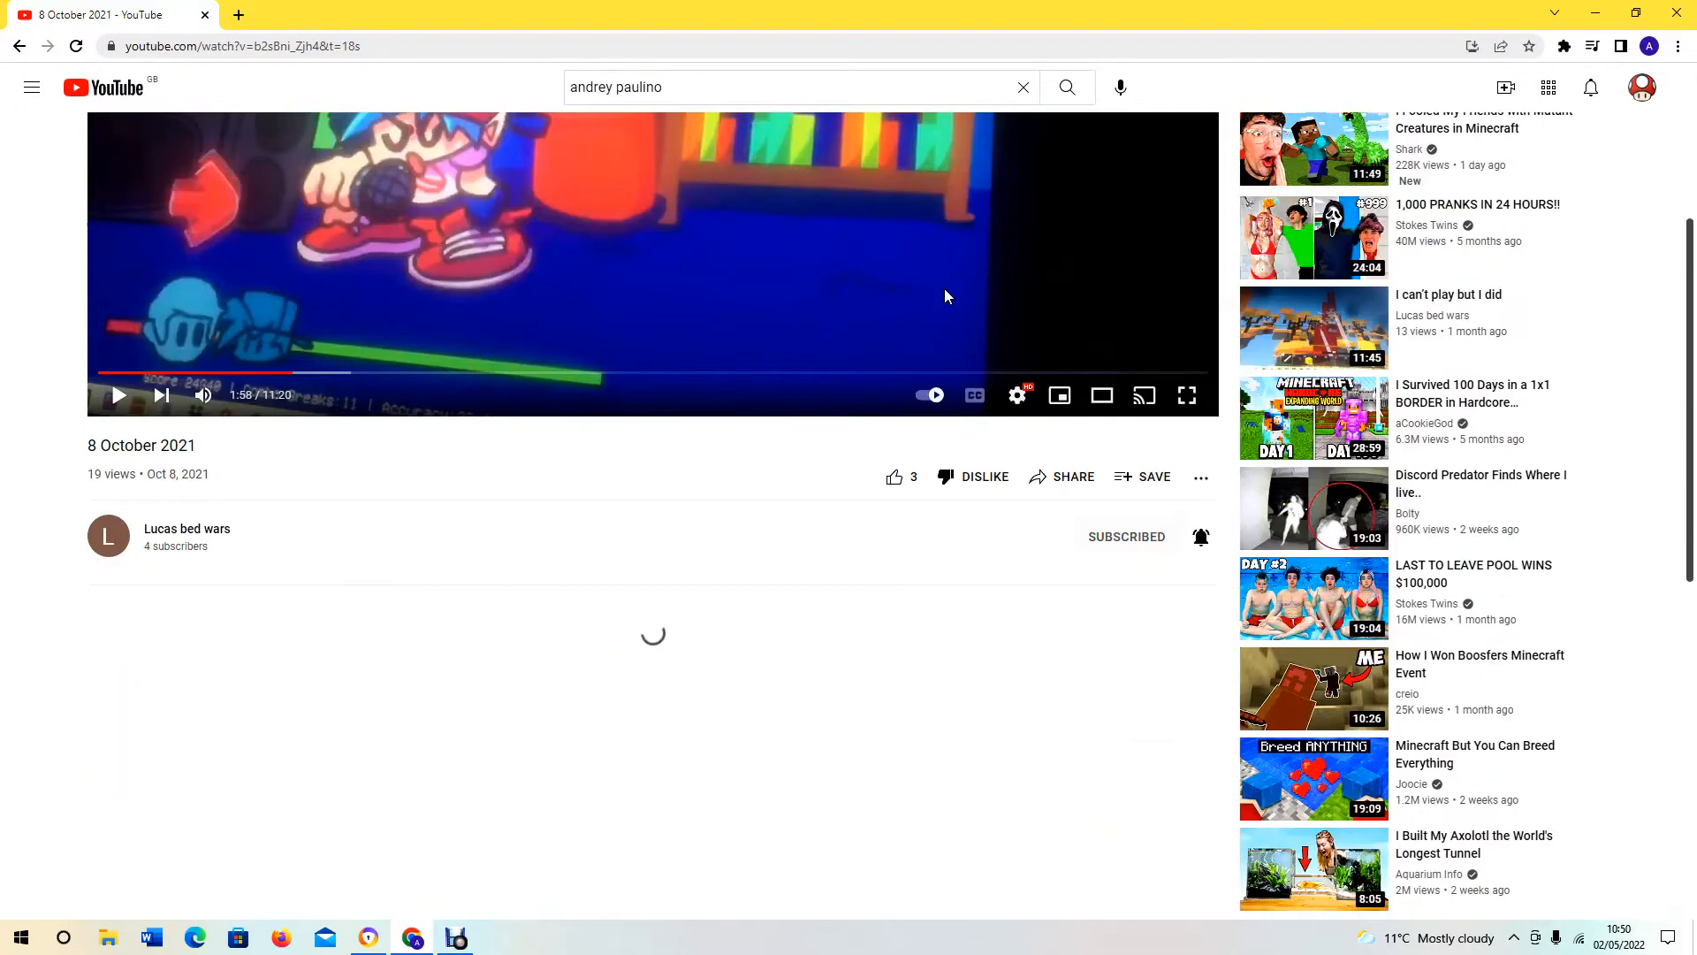
{"action": "left_click", "coordinate": [893, 476]}
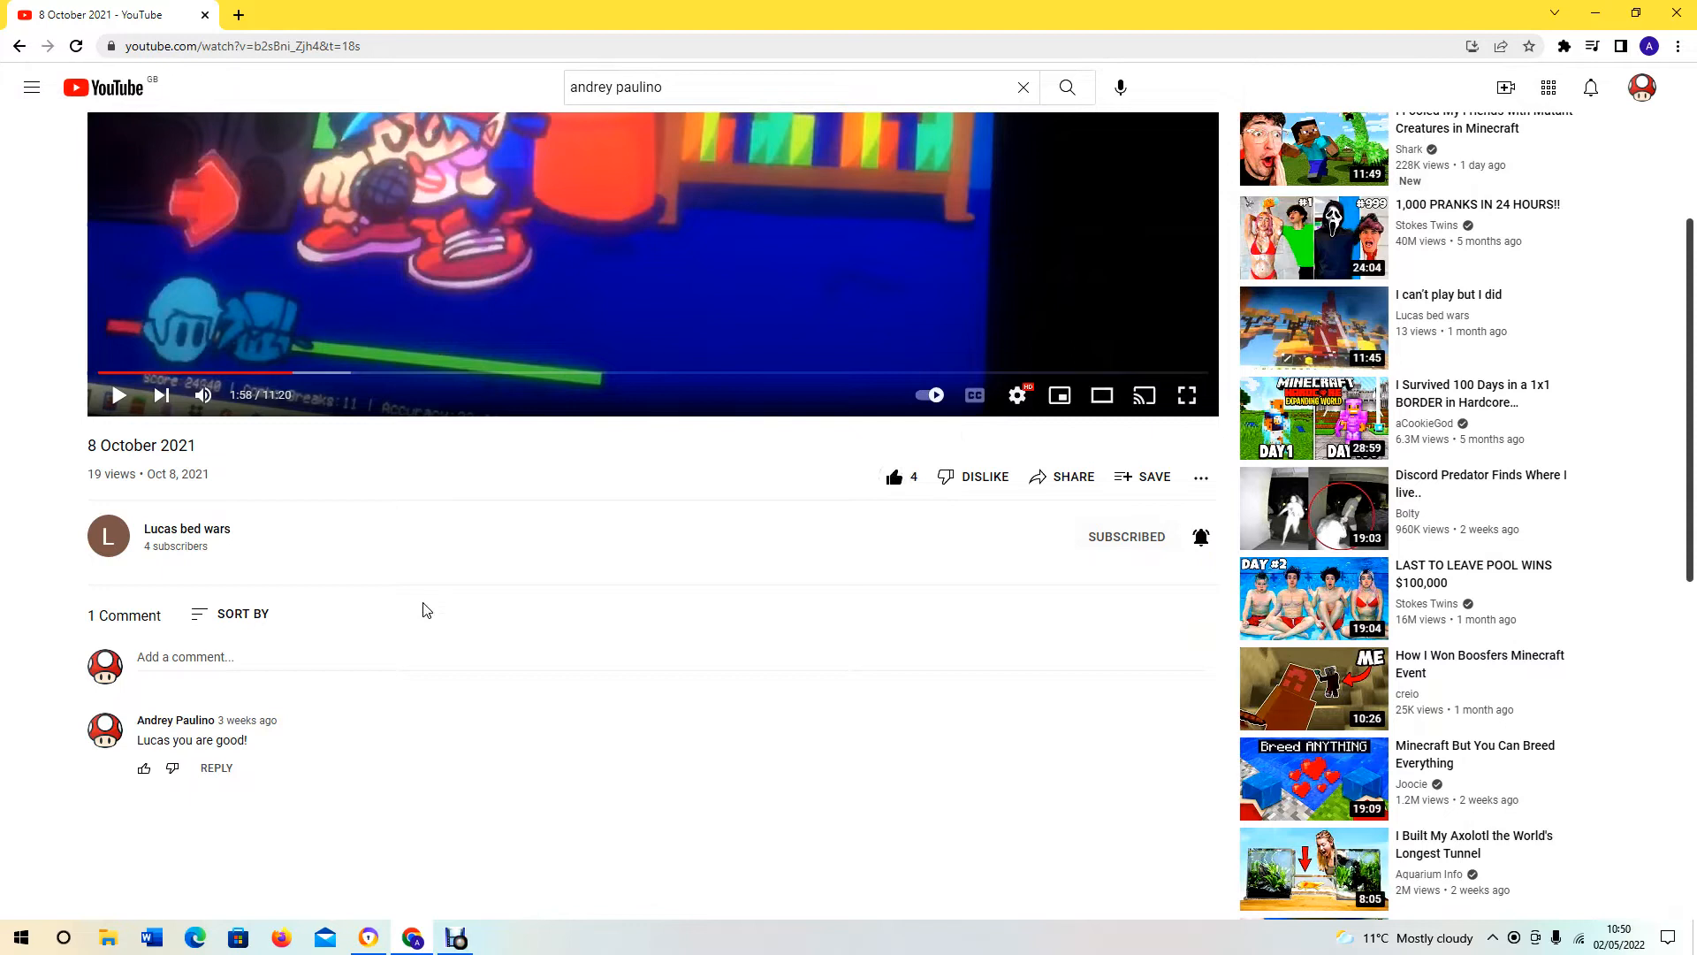
{"action": "mouse_move", "coordinate": [167, 755]}
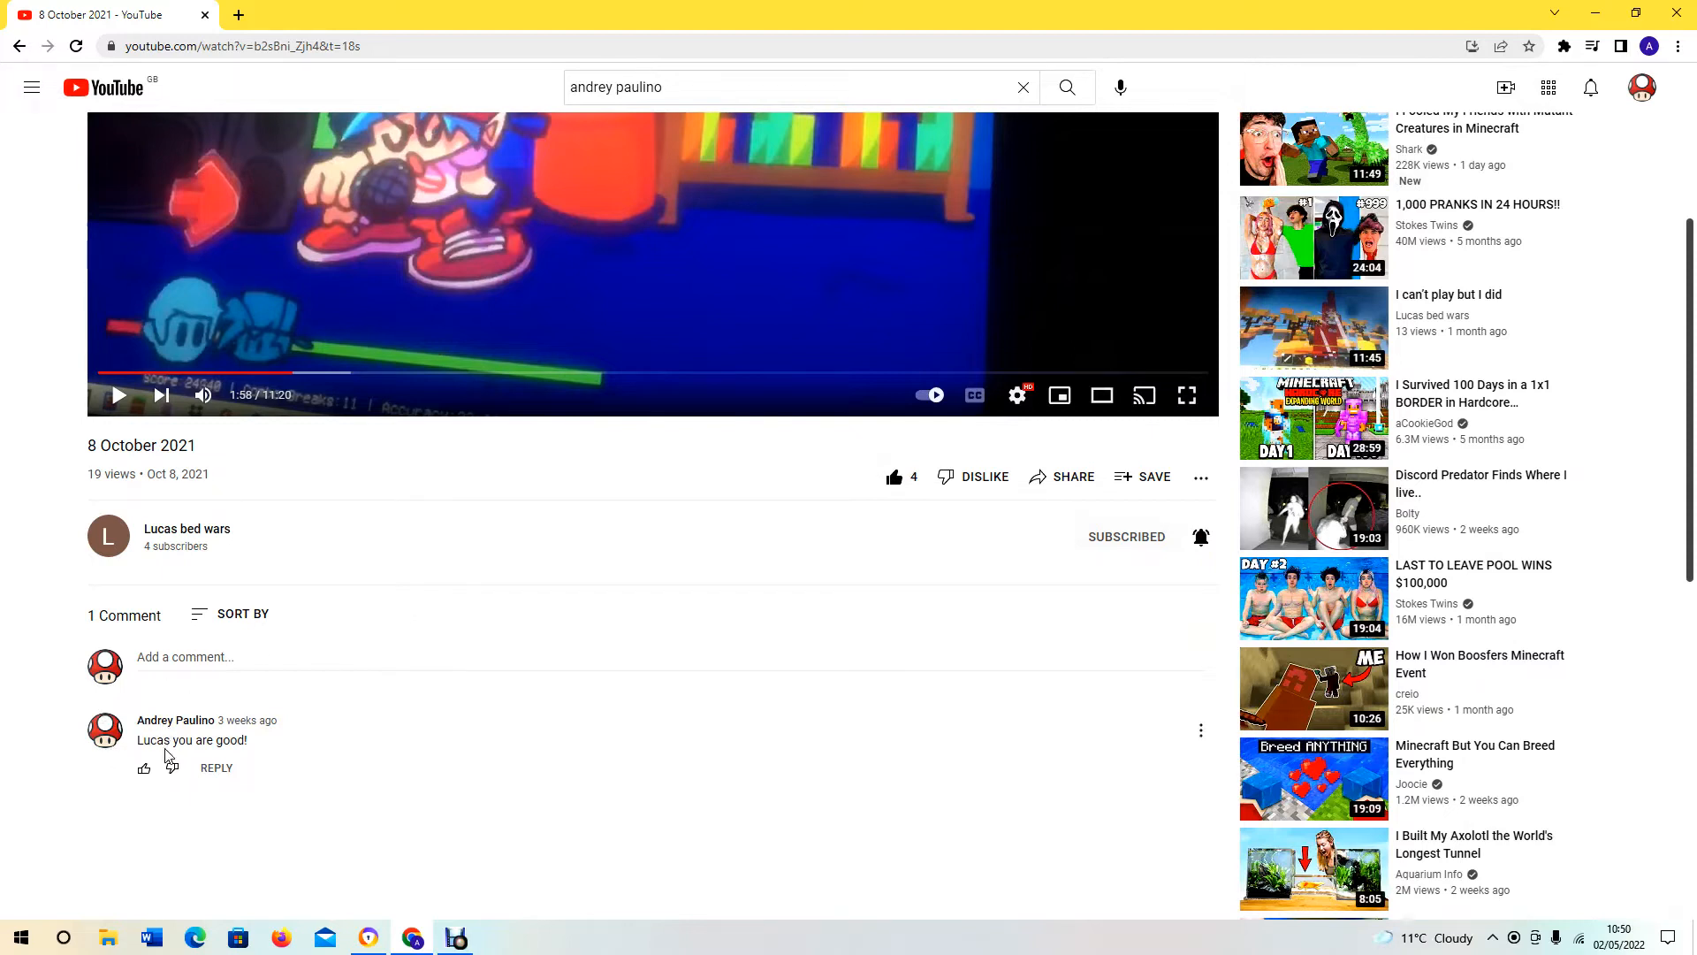
{"action": "left_click", "coordinate": [143, 767]}
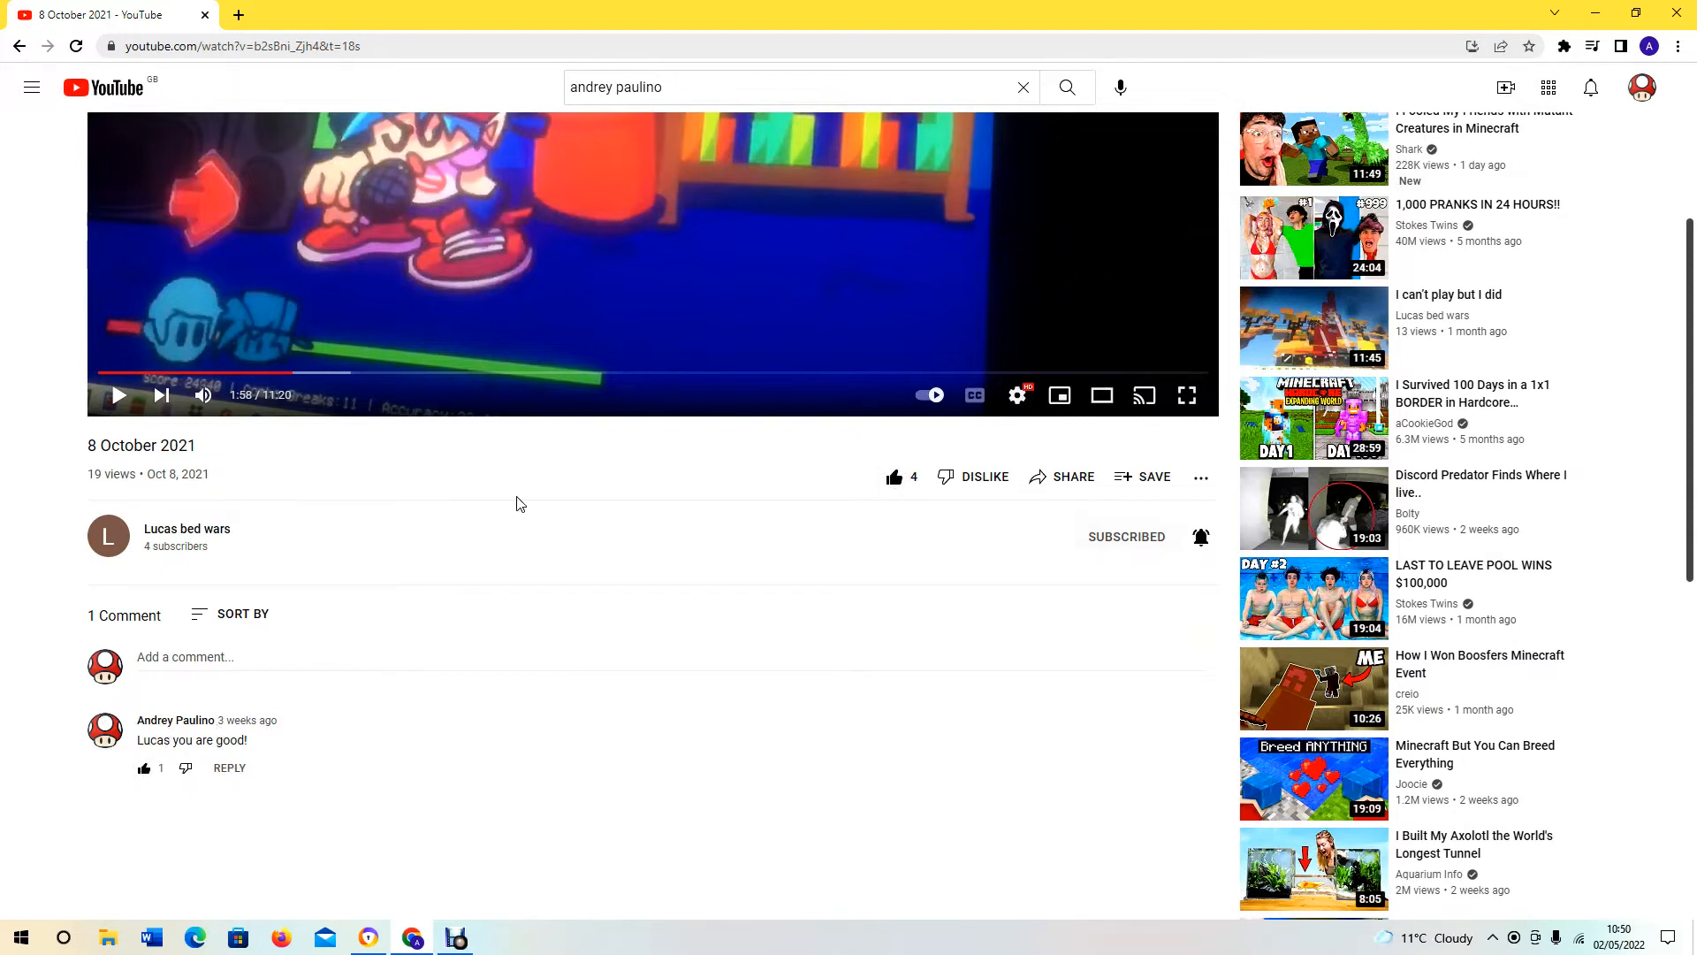
{"action": "mouse_move", "coordinate": [1141, 537]}
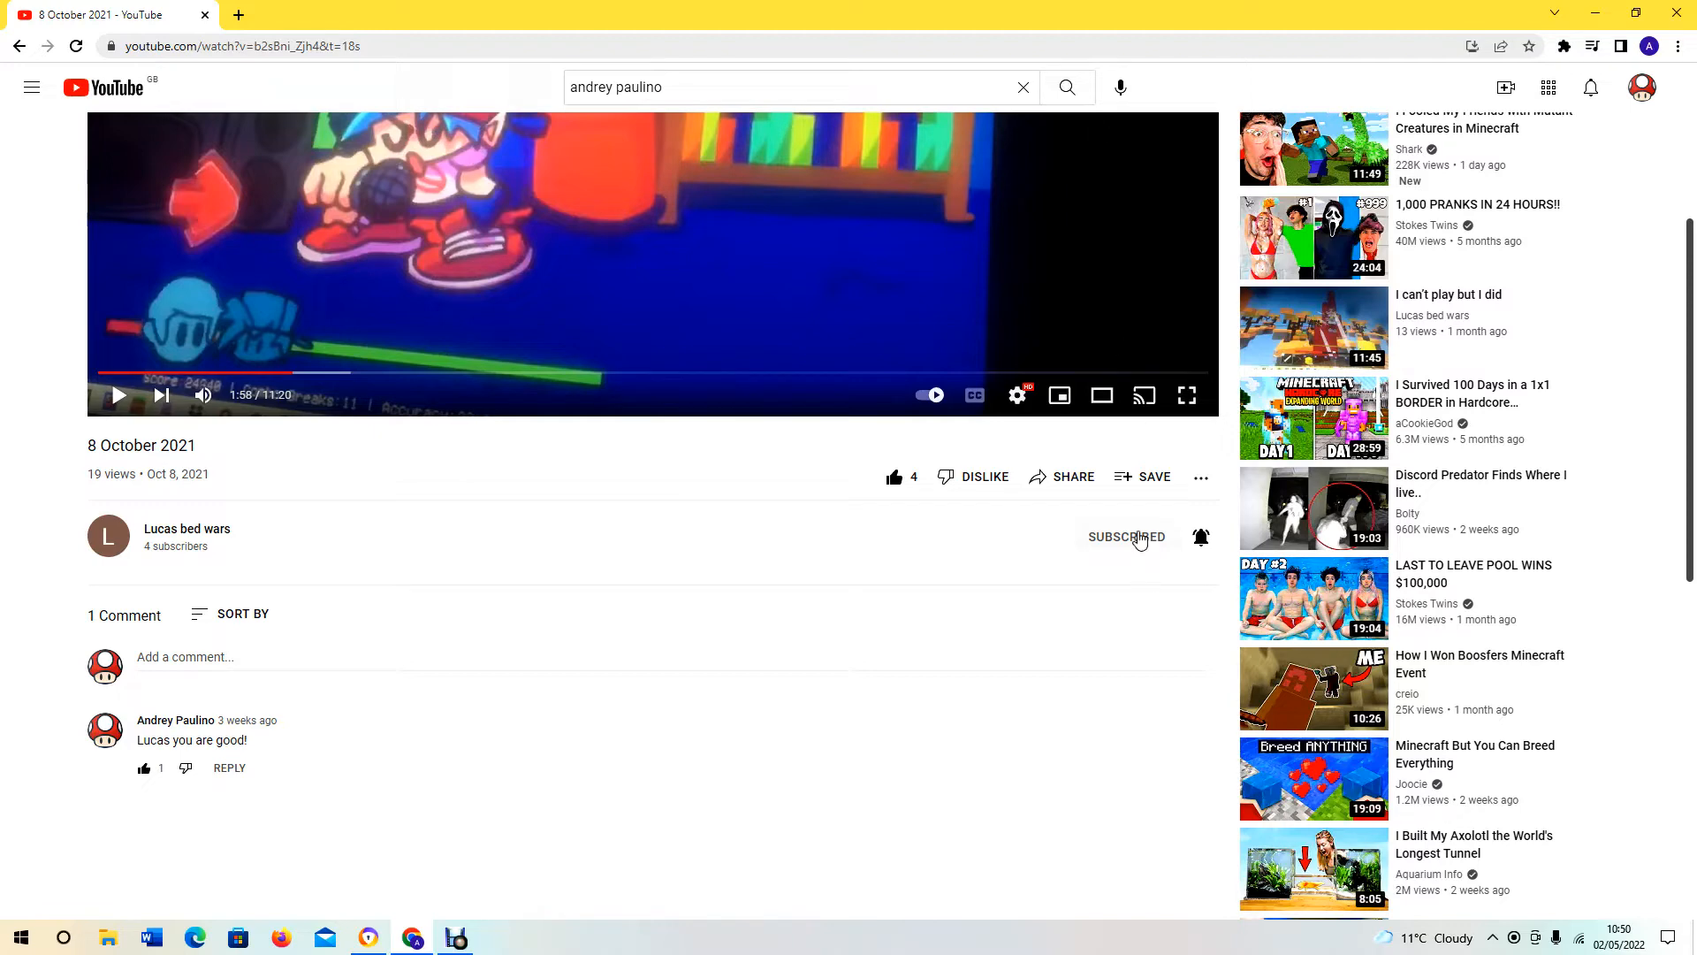
Unsubscribe from the friend's channel and open his upload 'Trying to get huge cupcake'
{"action": "left_click", "coordinate": [1126, 538]}
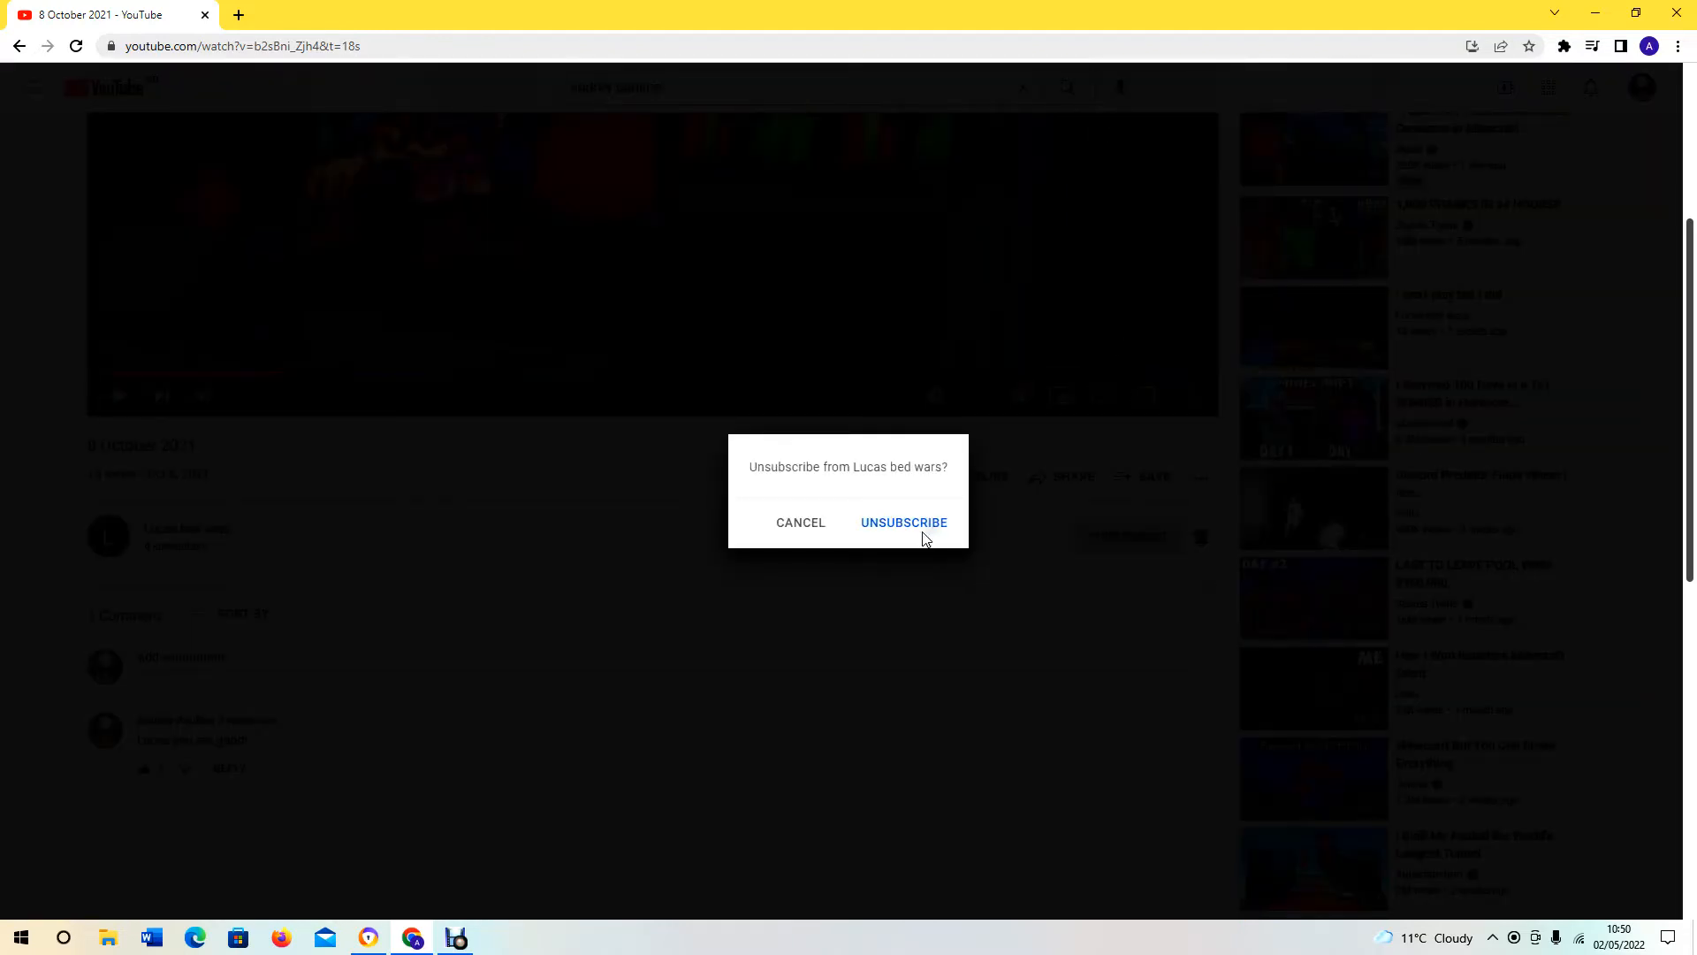
{"action": "left_click", "coordinate": [903, 521]}
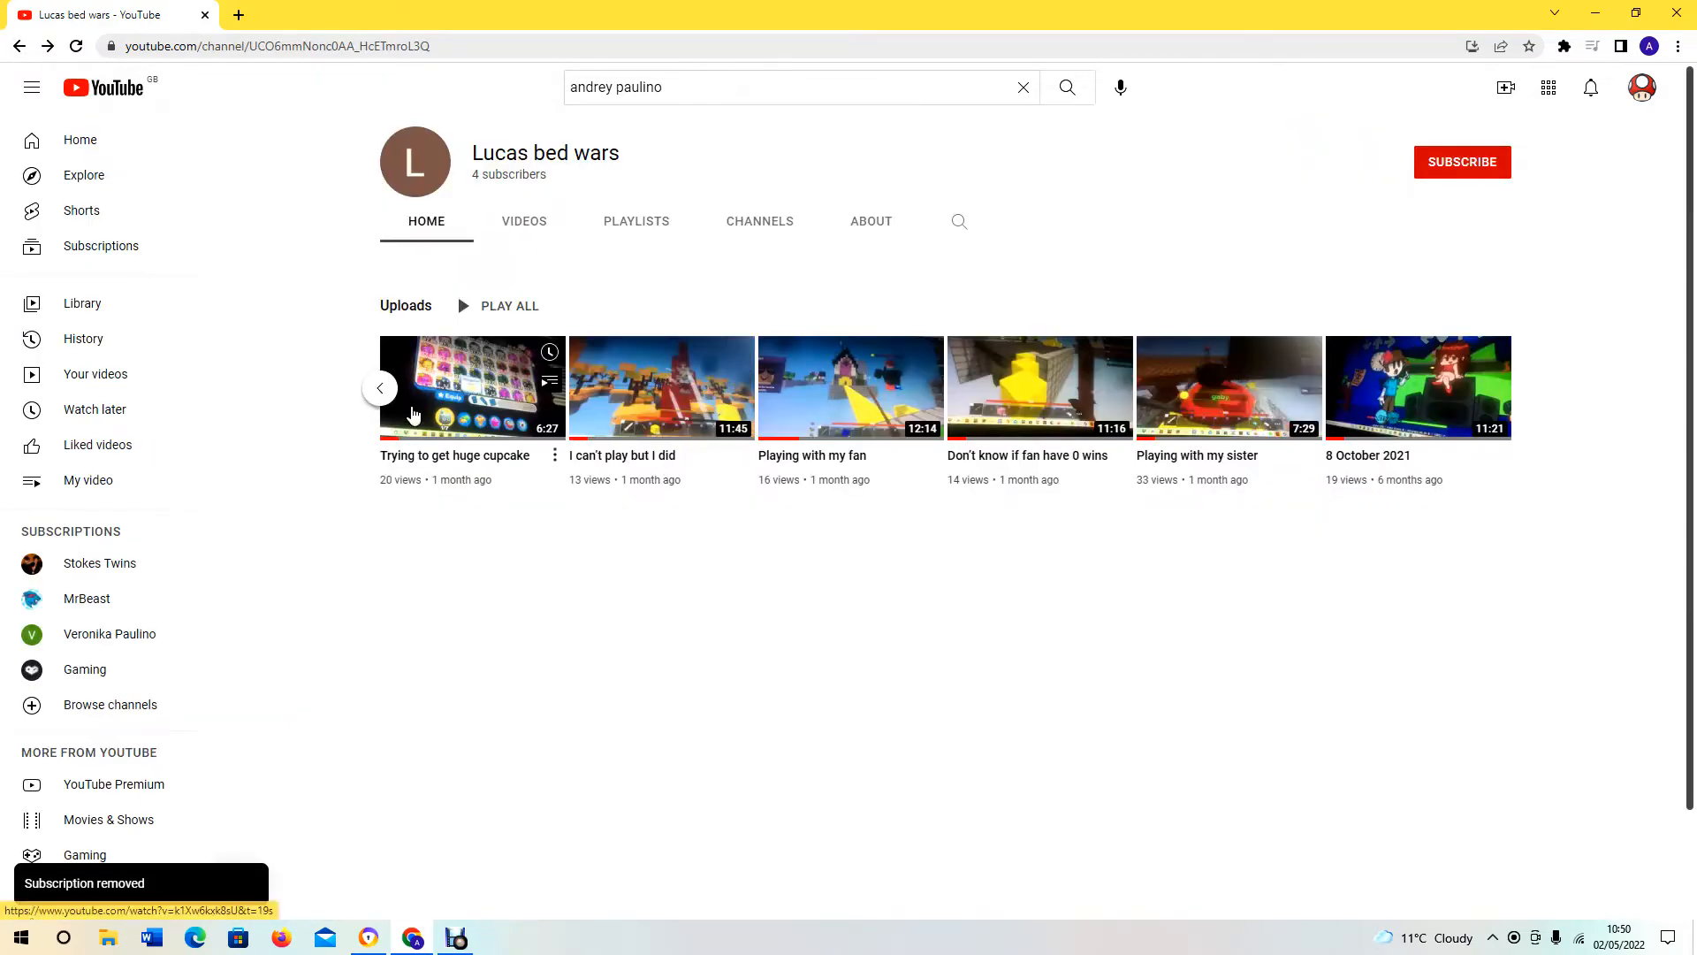
{"action": "left_click", "coordinate": [470, 387]}
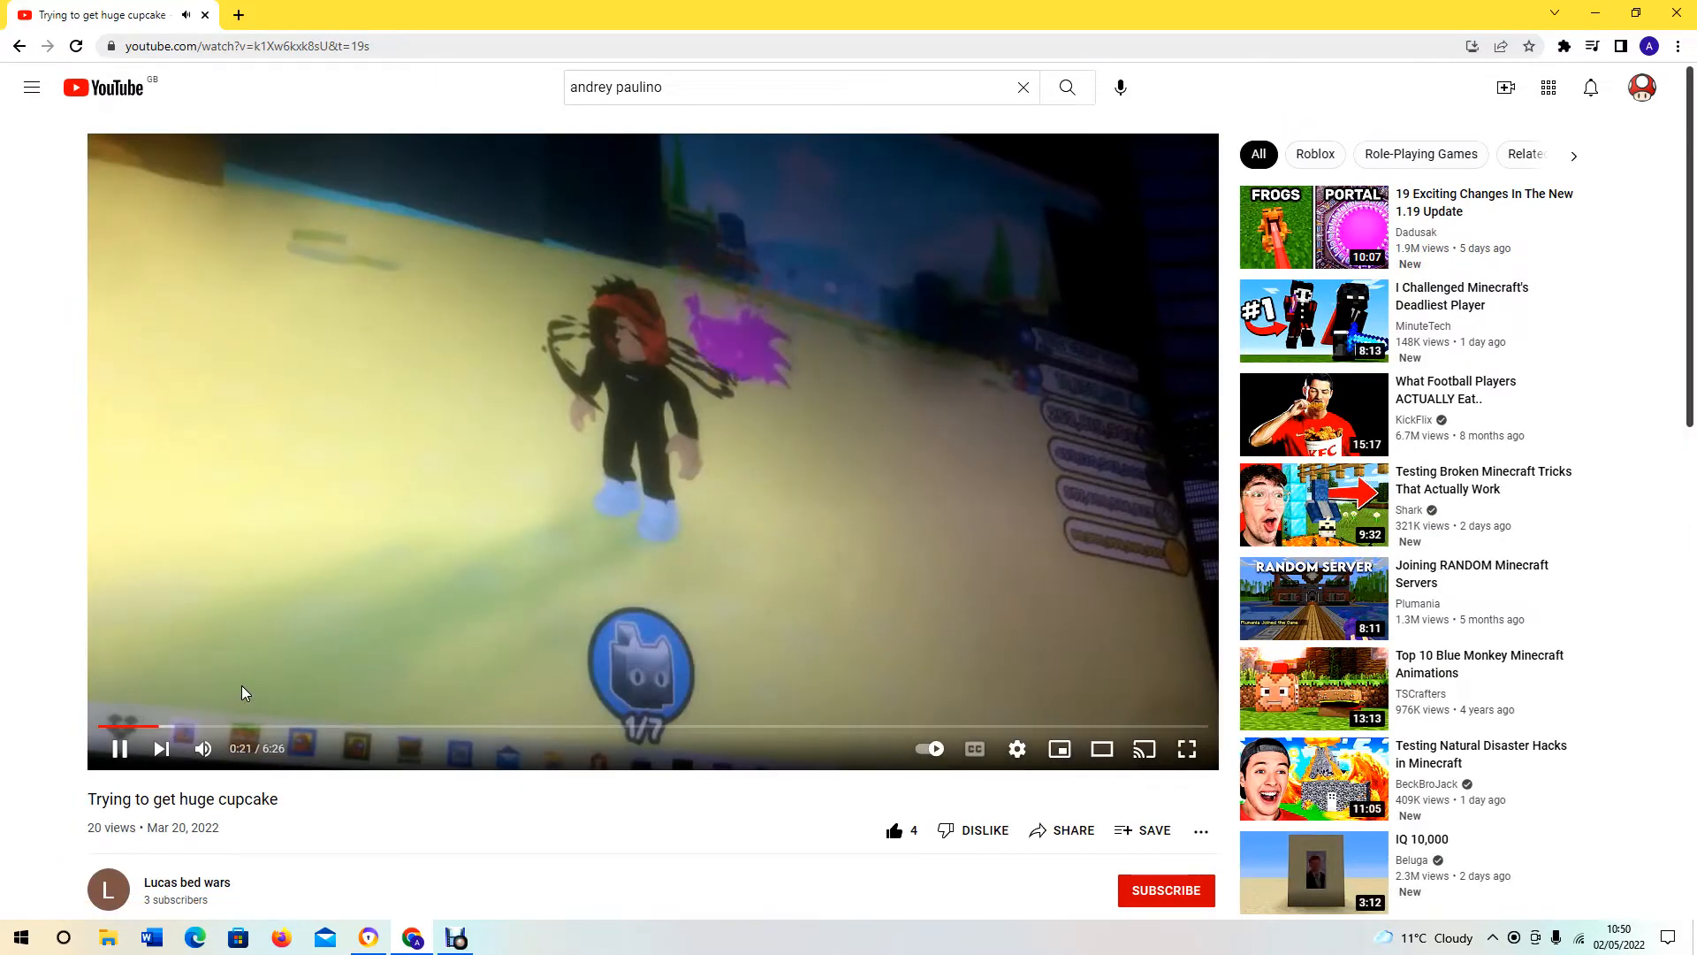
{"action": "mouse_move", "coordinate": [373, 629]}
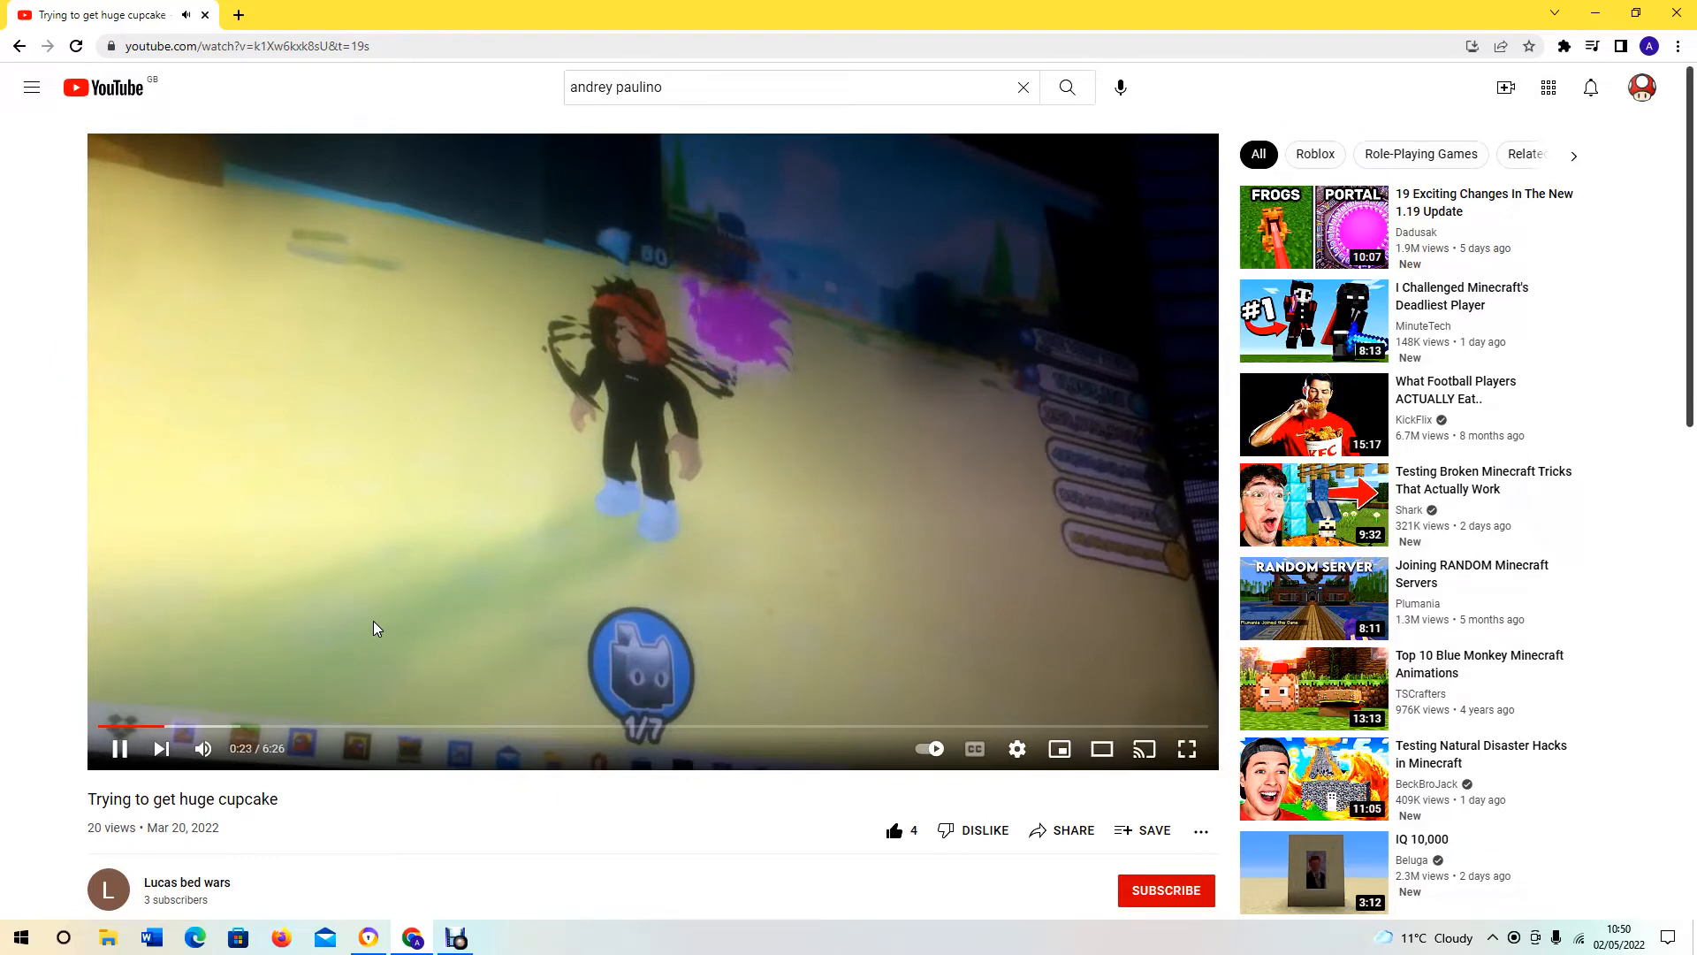
{"action": "mouse_move", "coordinate": [417, 590]}
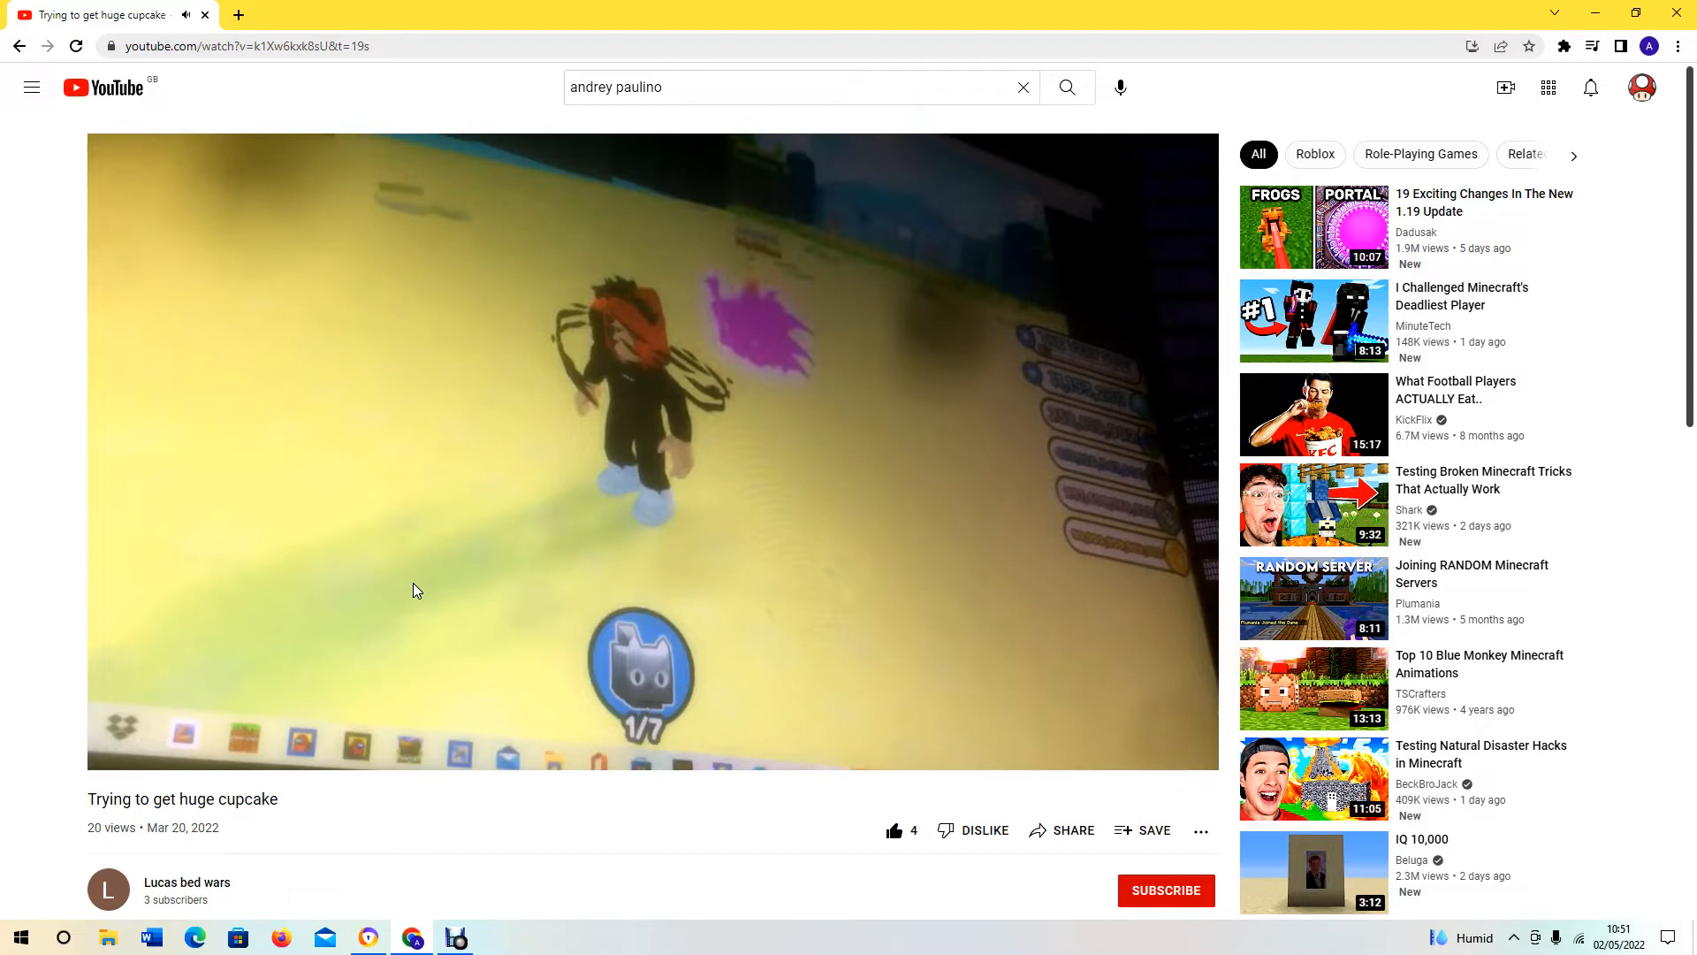
{"action": "mouse_move", "coordinate": [465, 613]}
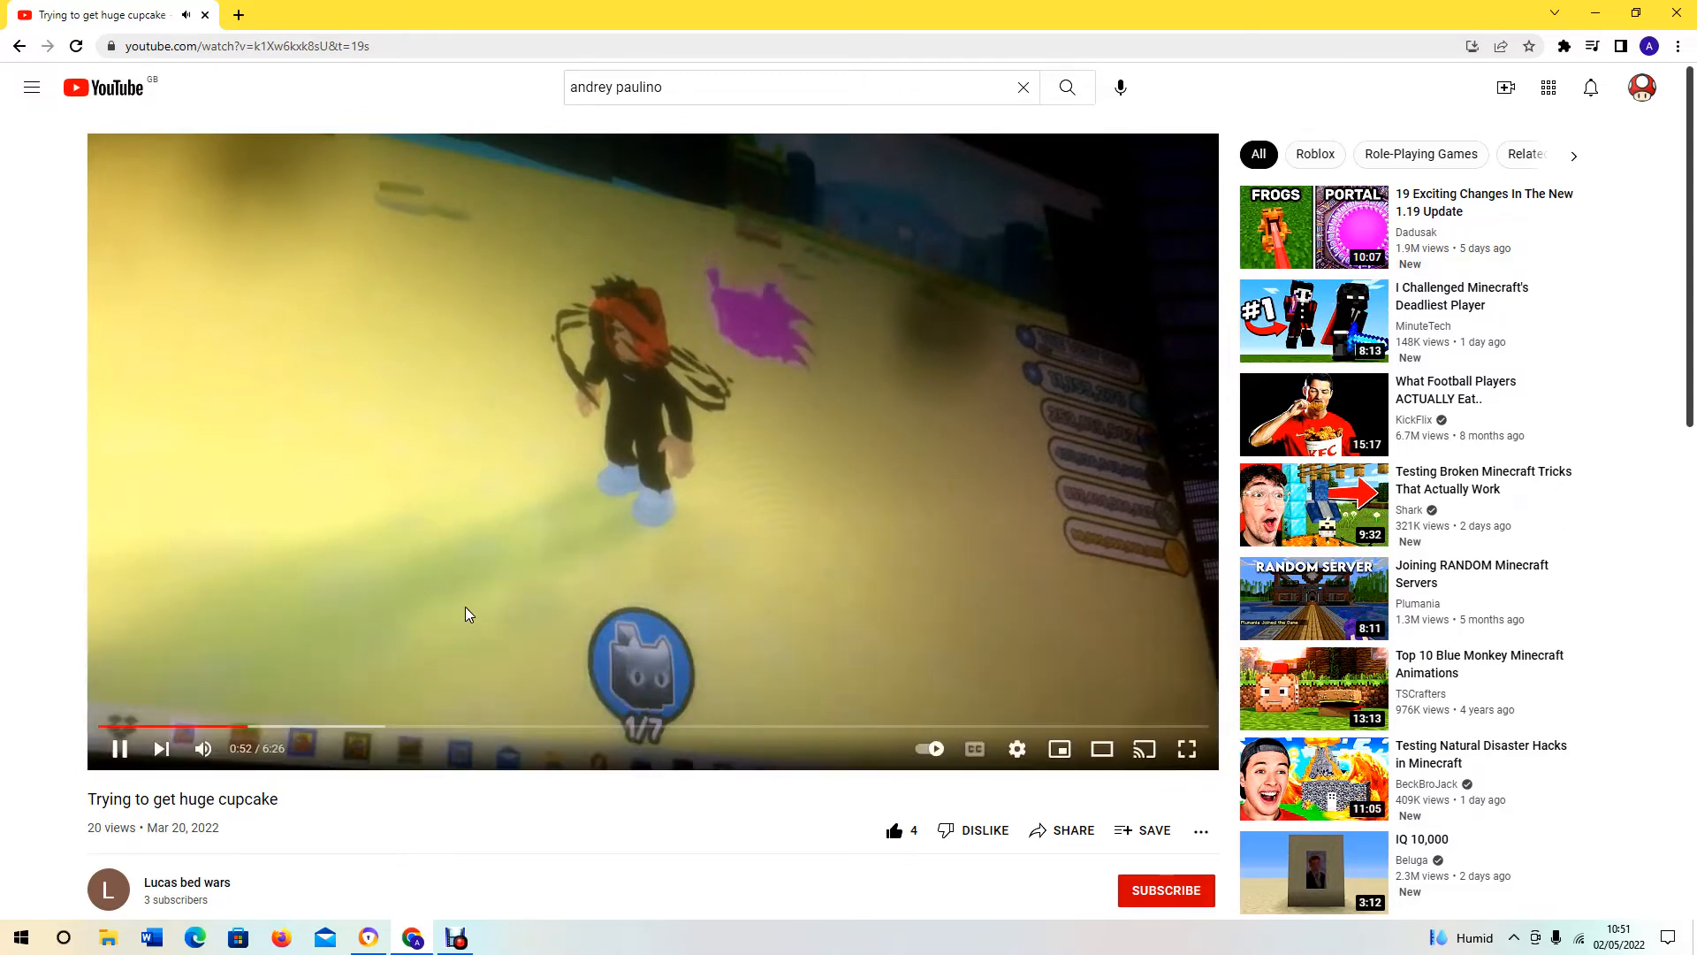
{"action": "mouse_move", "coordinate": [471, 595]}
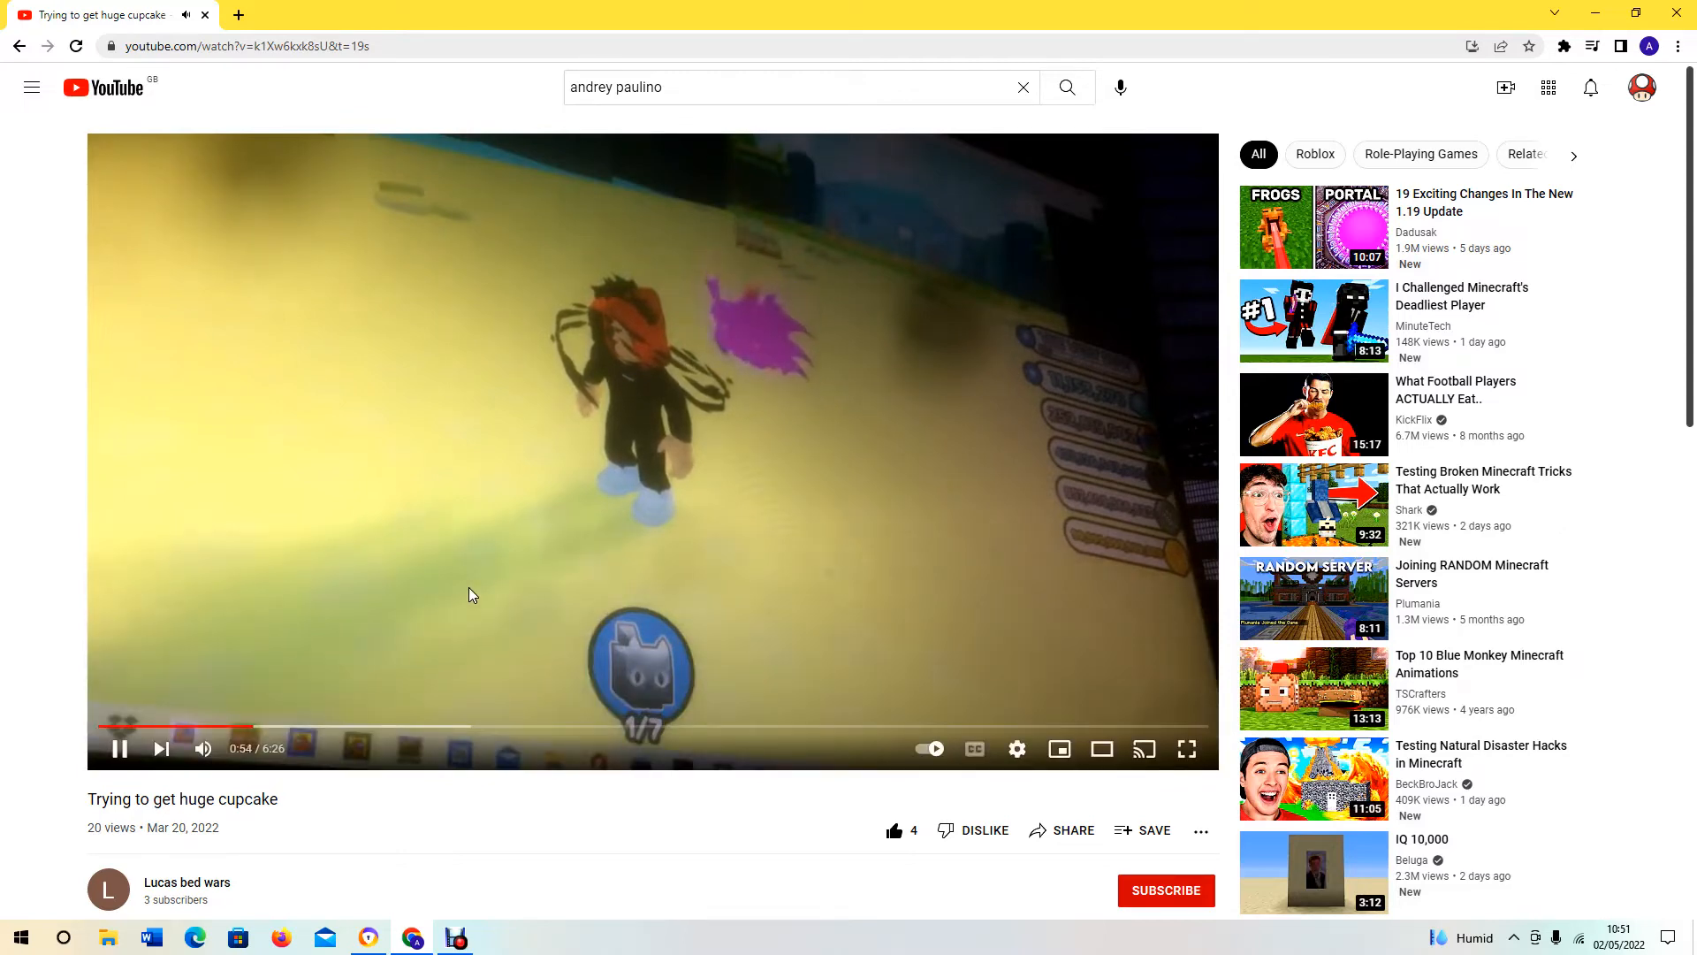
{"action": "mouse_move", "coordinate": [381, 640]}
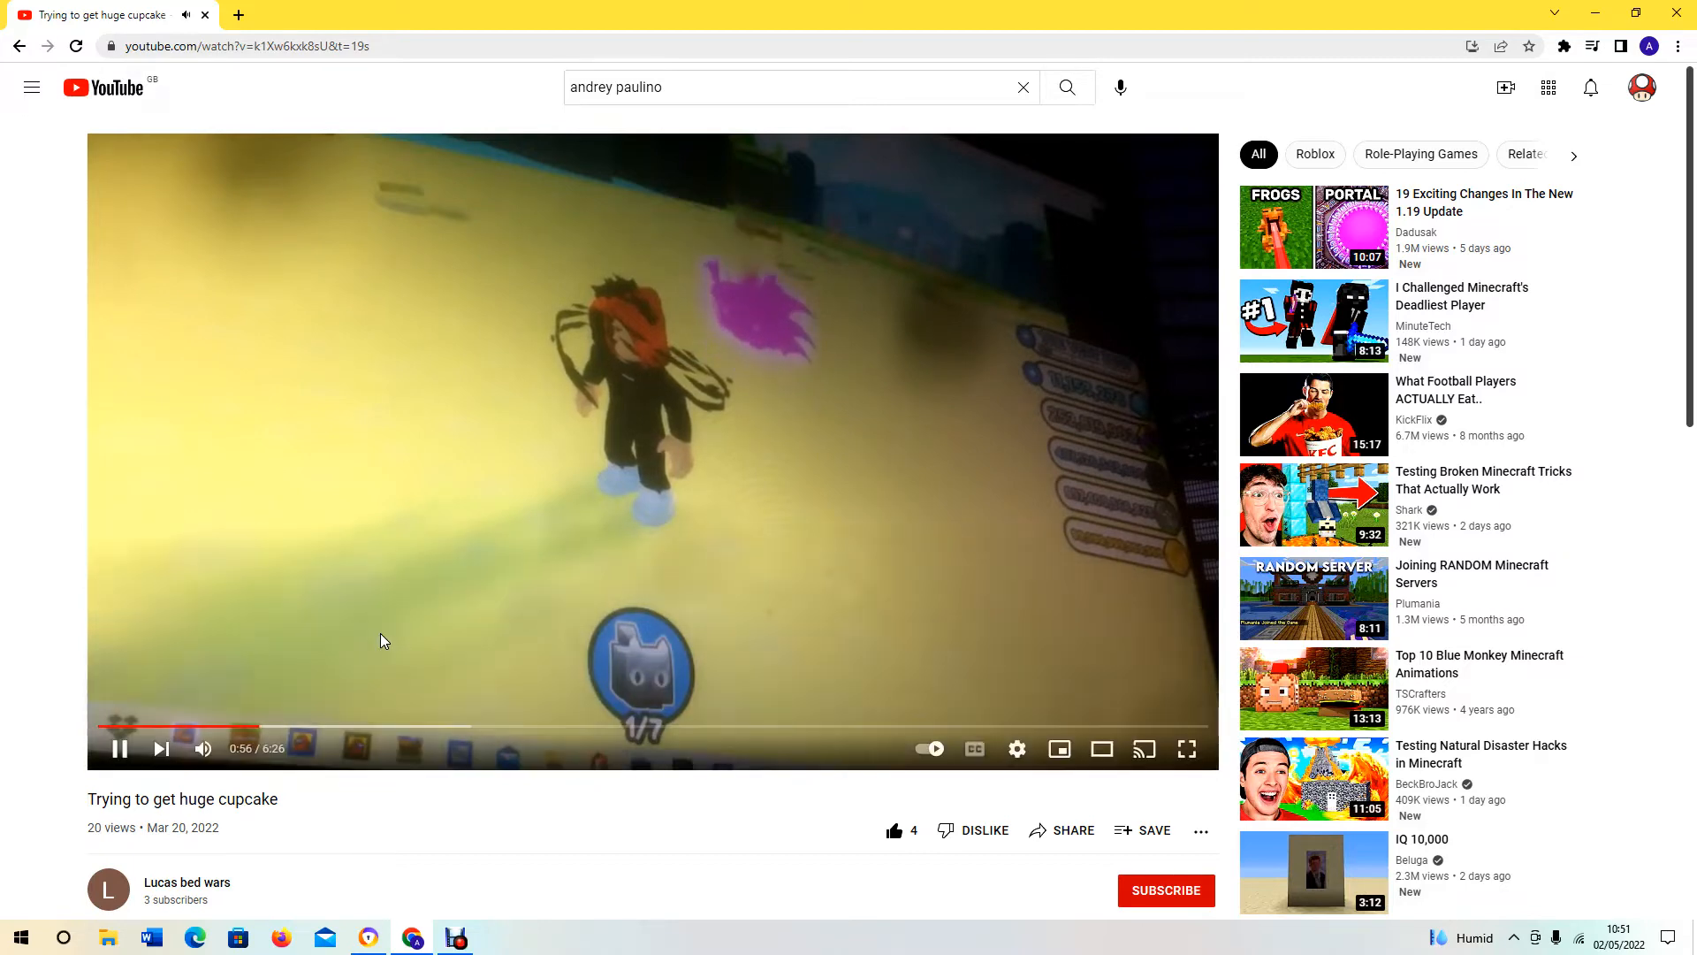
{"action": "mouse_move", "coordinate": [267, 727]}
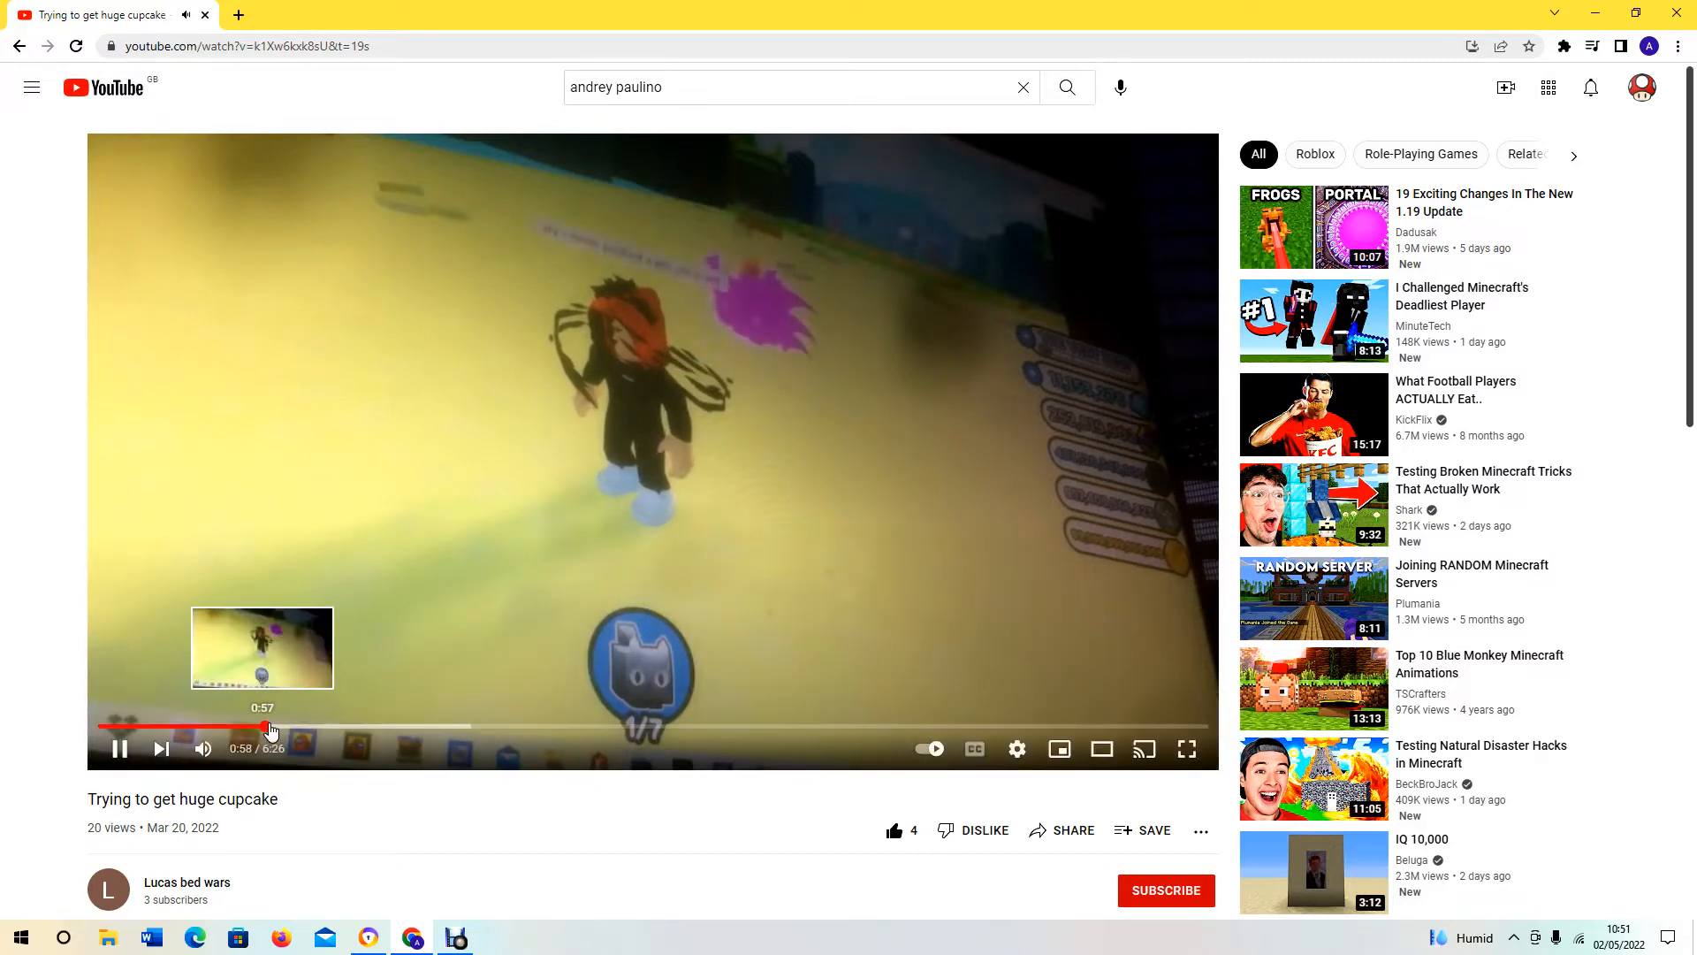
Skip ahead in 'Trying to get huge cupcake' to about a minute in
{"action": "left_click", "coordinate": [270, 726]}
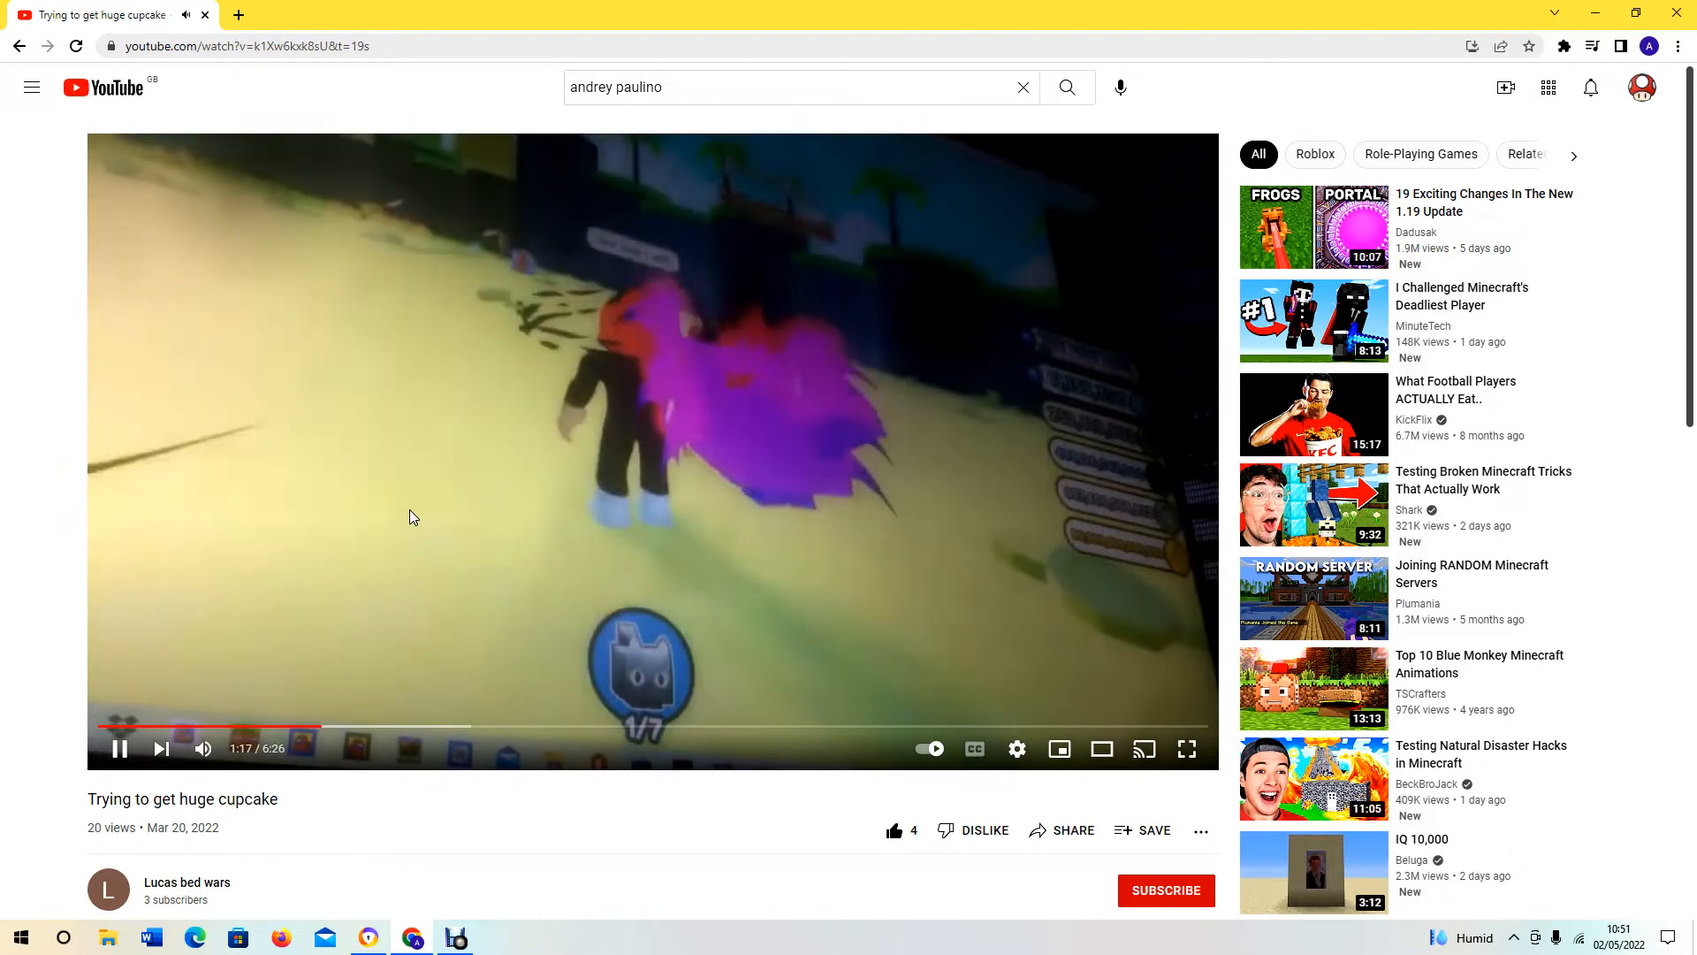
{"action": "mouse_move", "coordinate": [389, 466]}
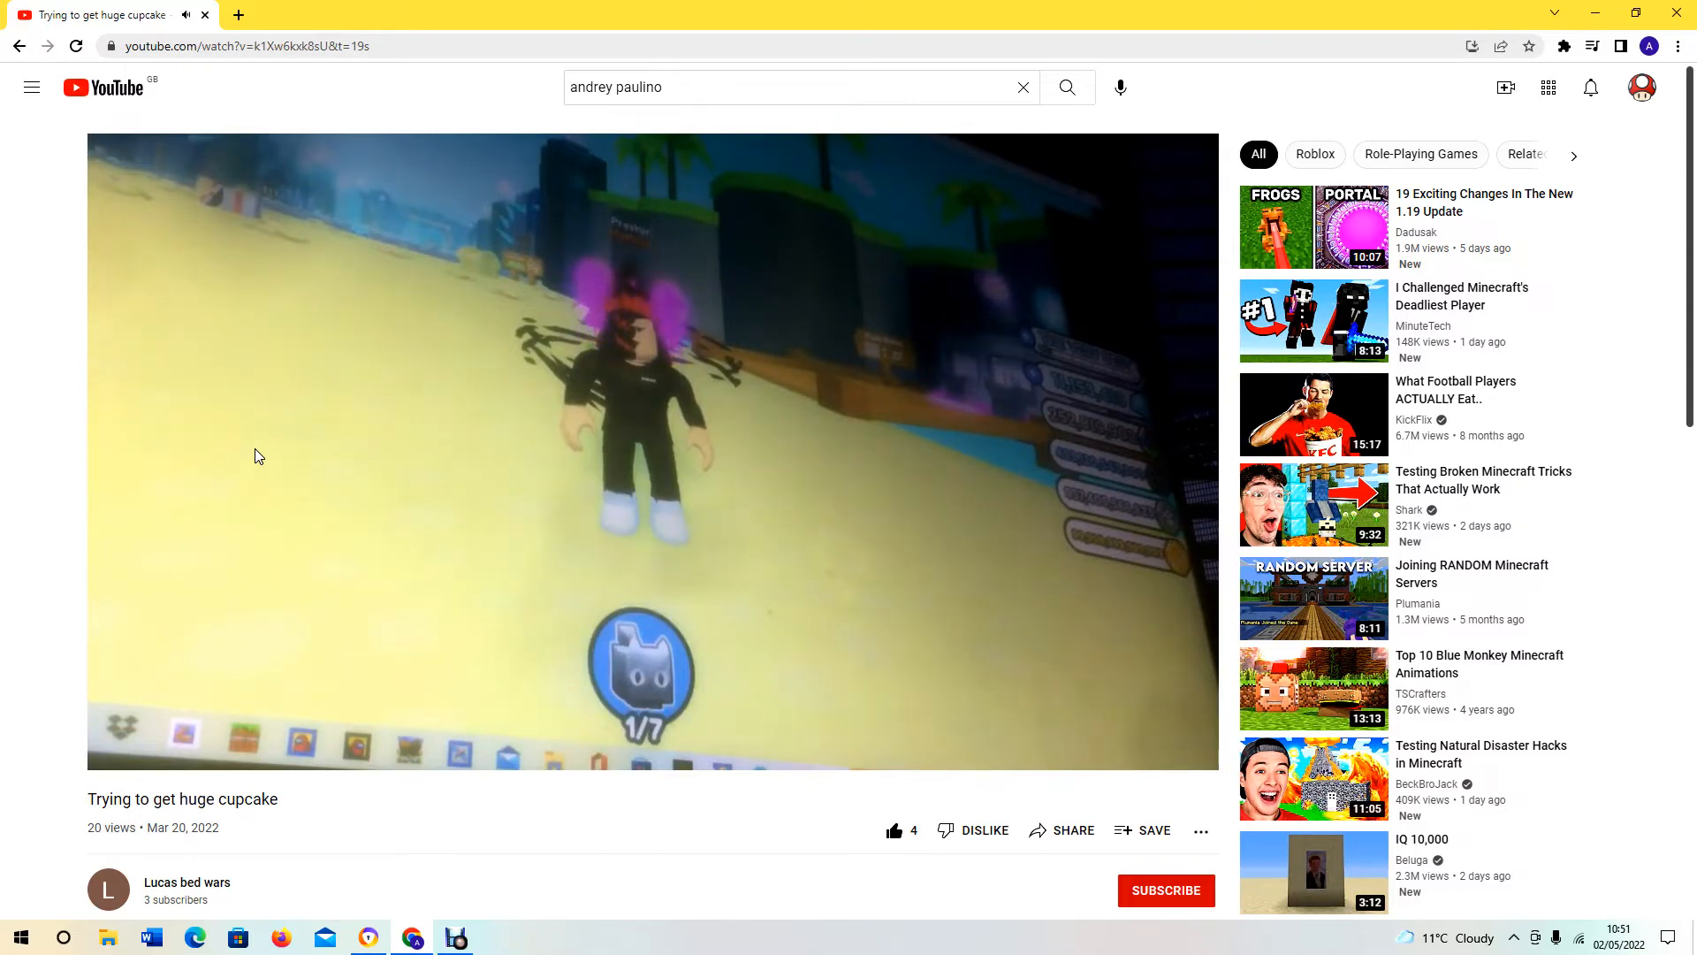
{"action": "mouse_move", "coordinate": [316, 414]}
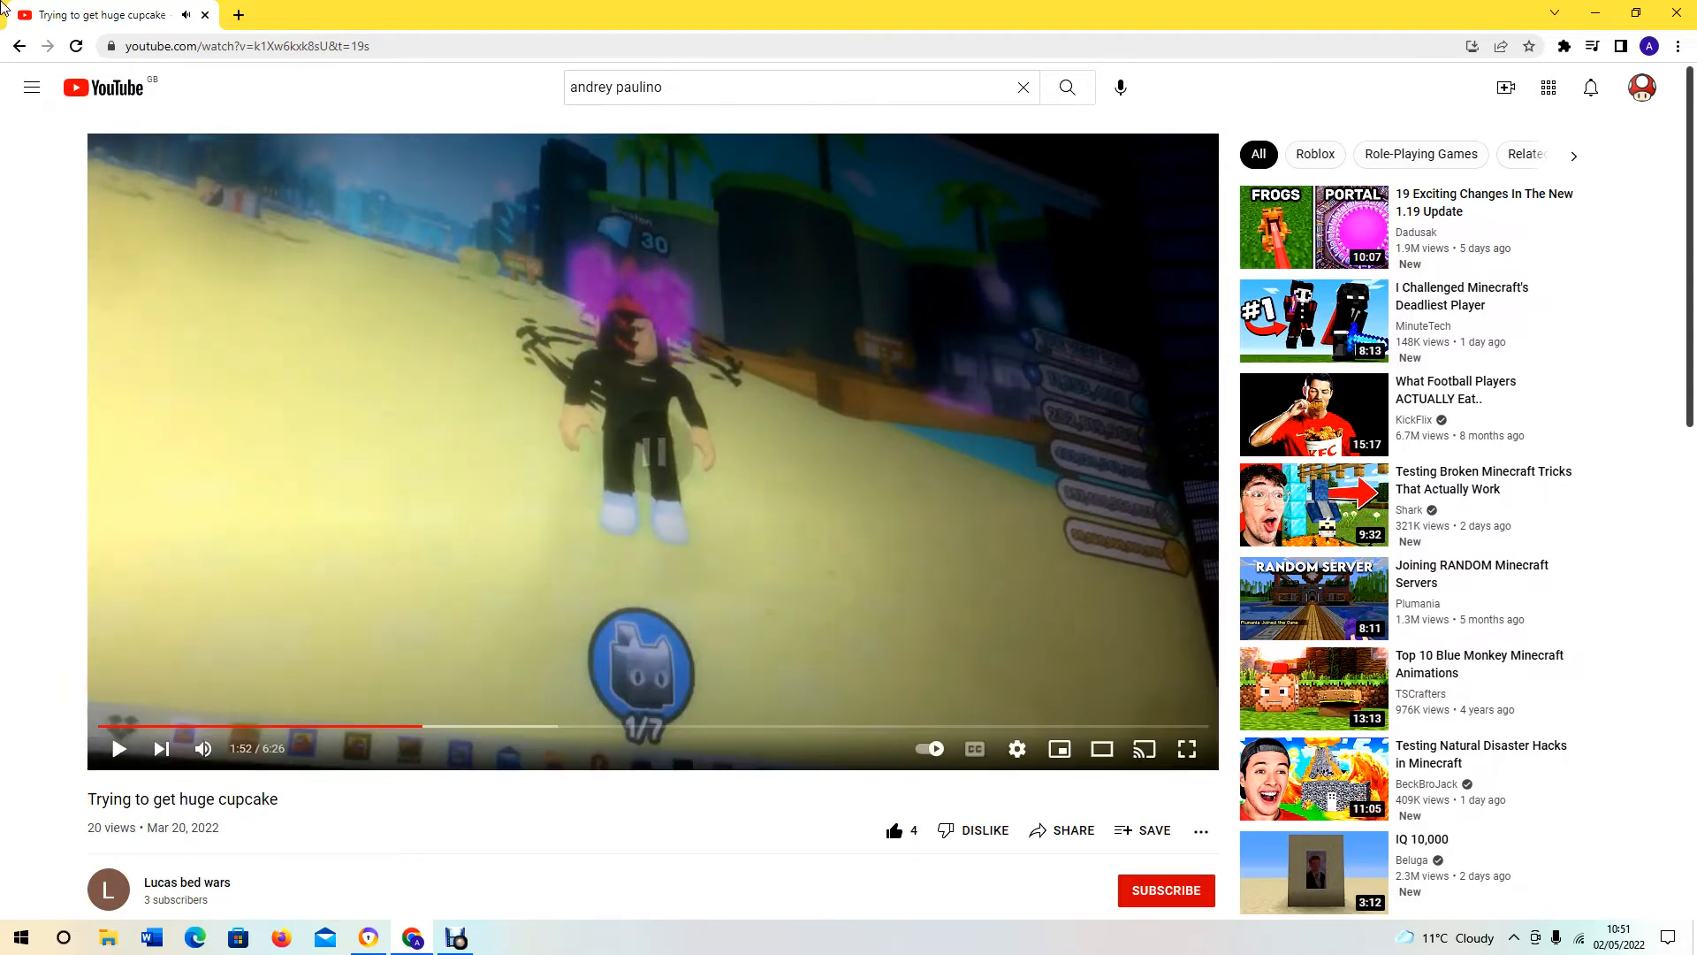
Watch the 'Making music' upload and return to the Lucas bed wars channel's uploads page
{"action": "left_click", "coordinate": [186, 882]}
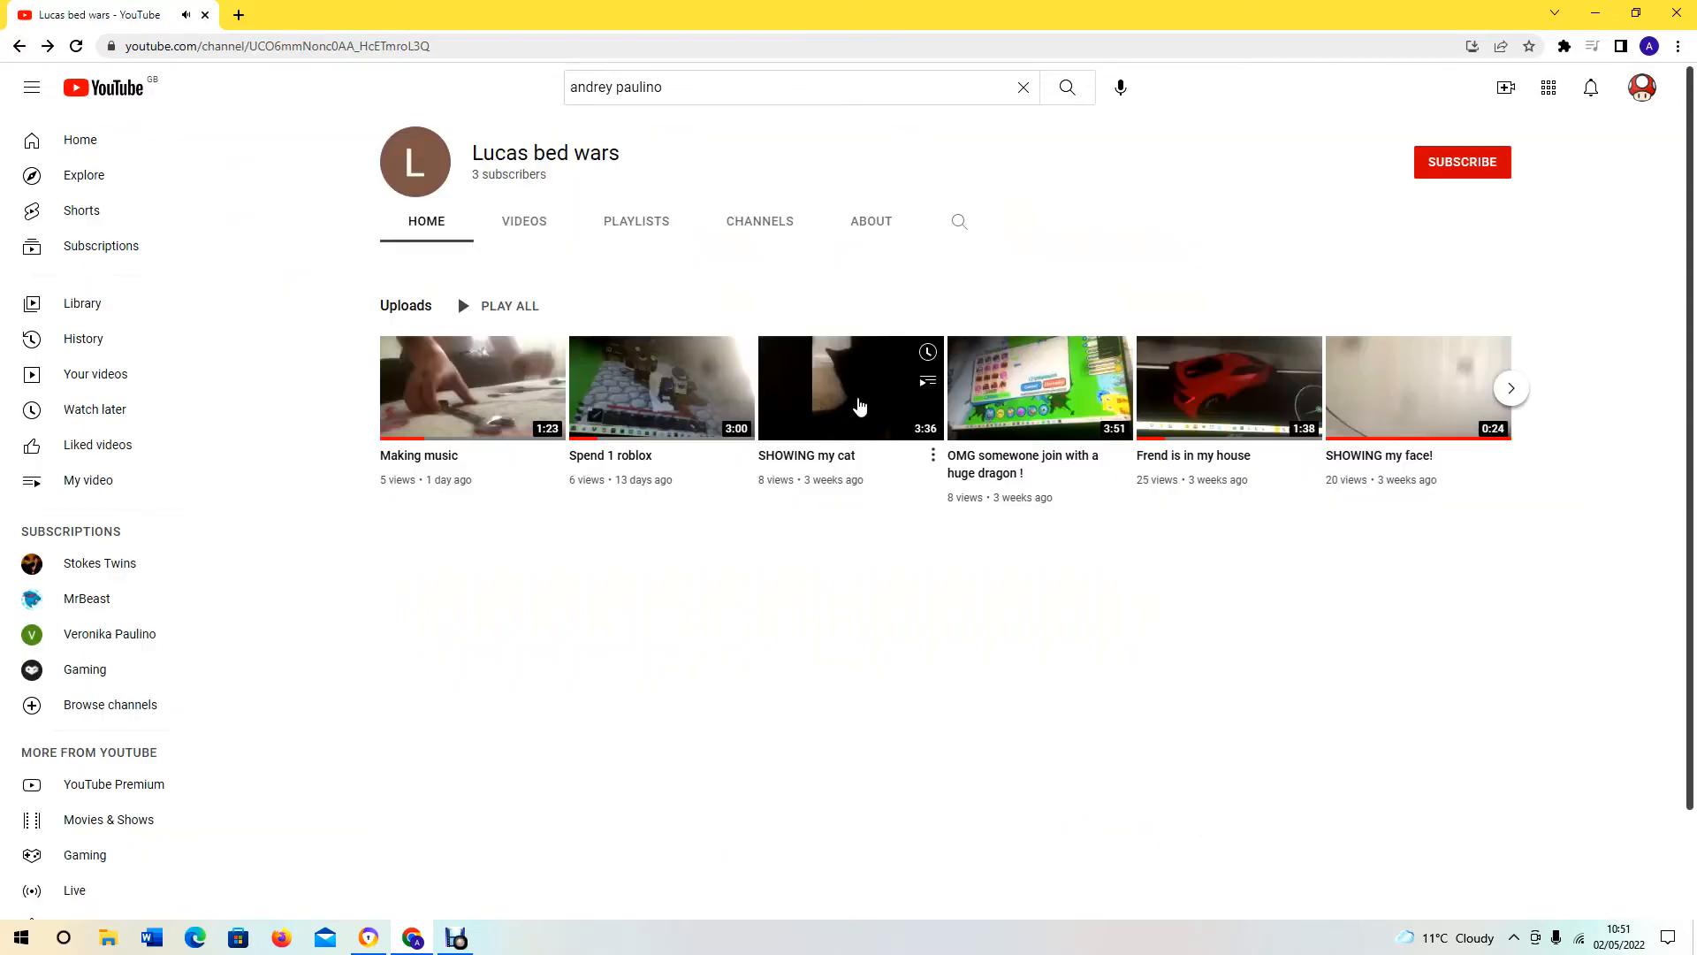
{"action": "mouse_move", "coordinate": [495, 393]}
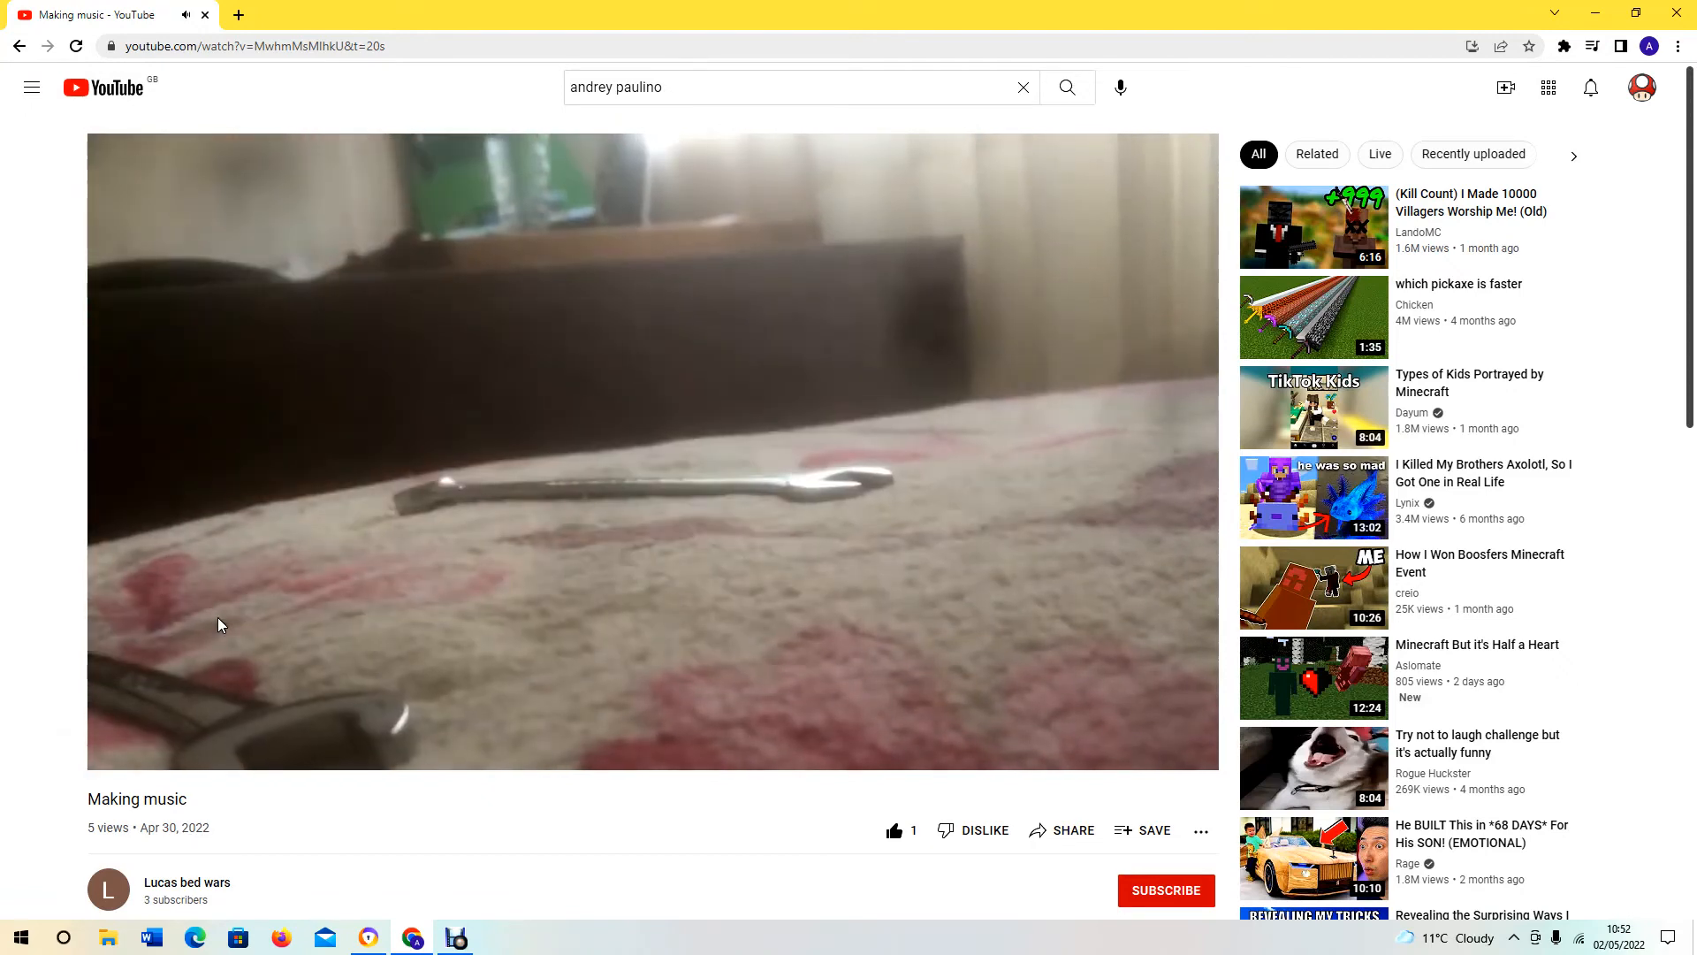
{"action": "mouse_move", "coordinate": [157, 654]}
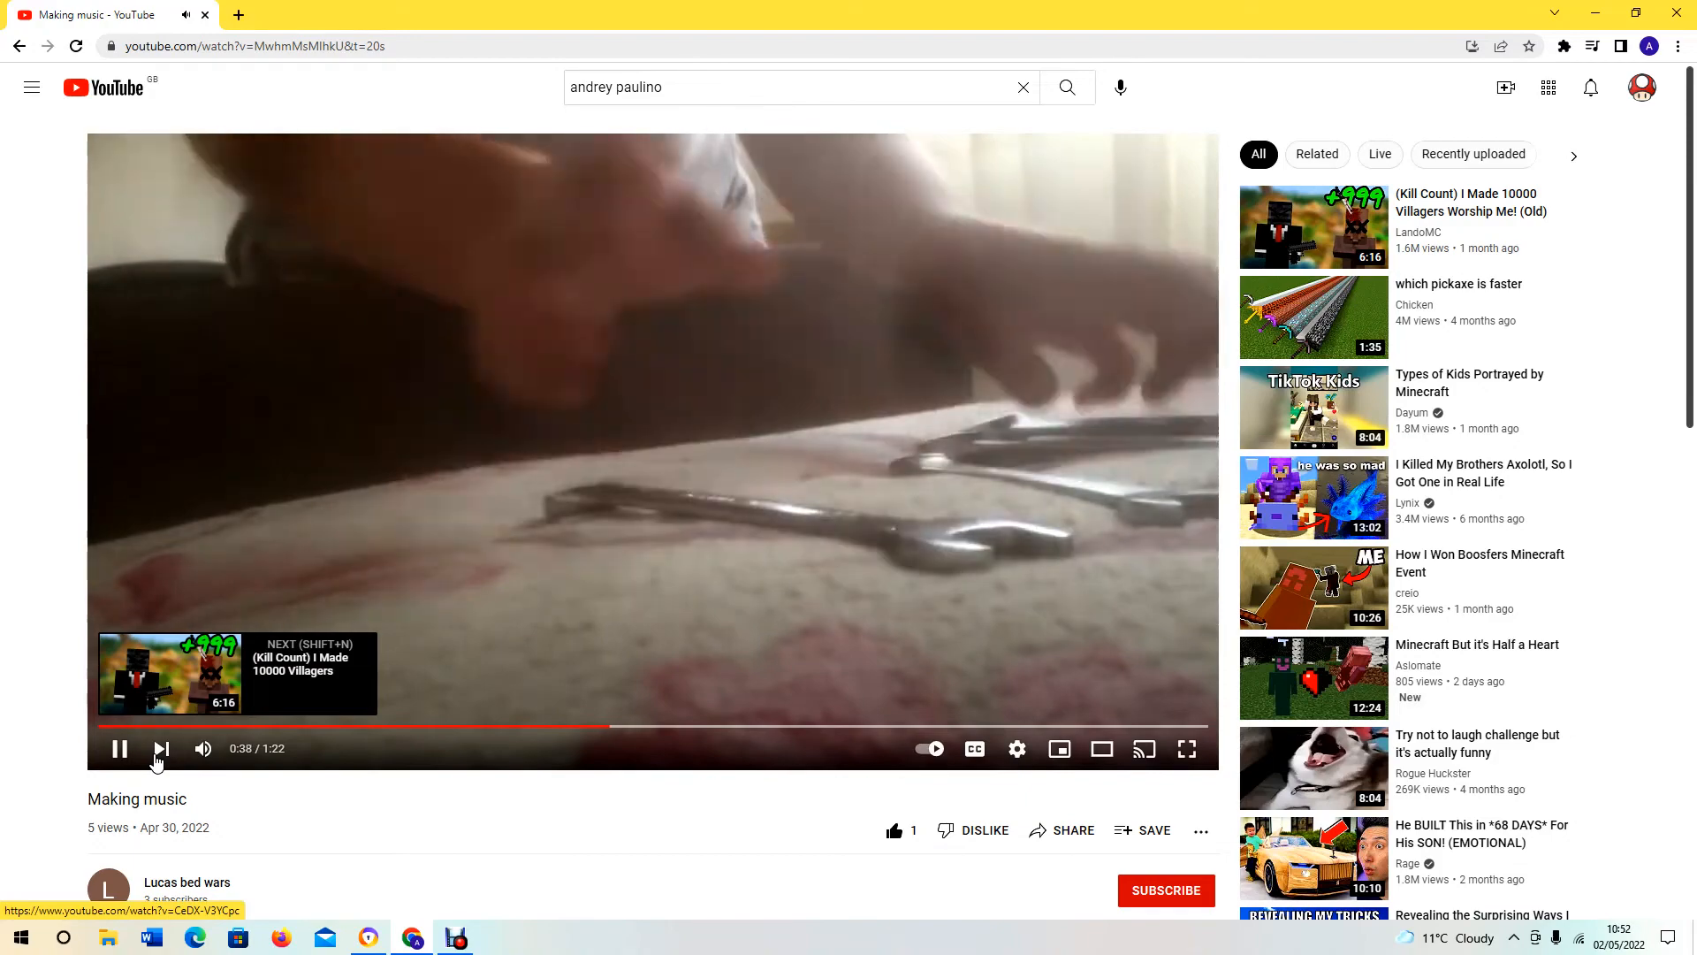
{"action": "mouse_move", "coordinate": [159, 748]}
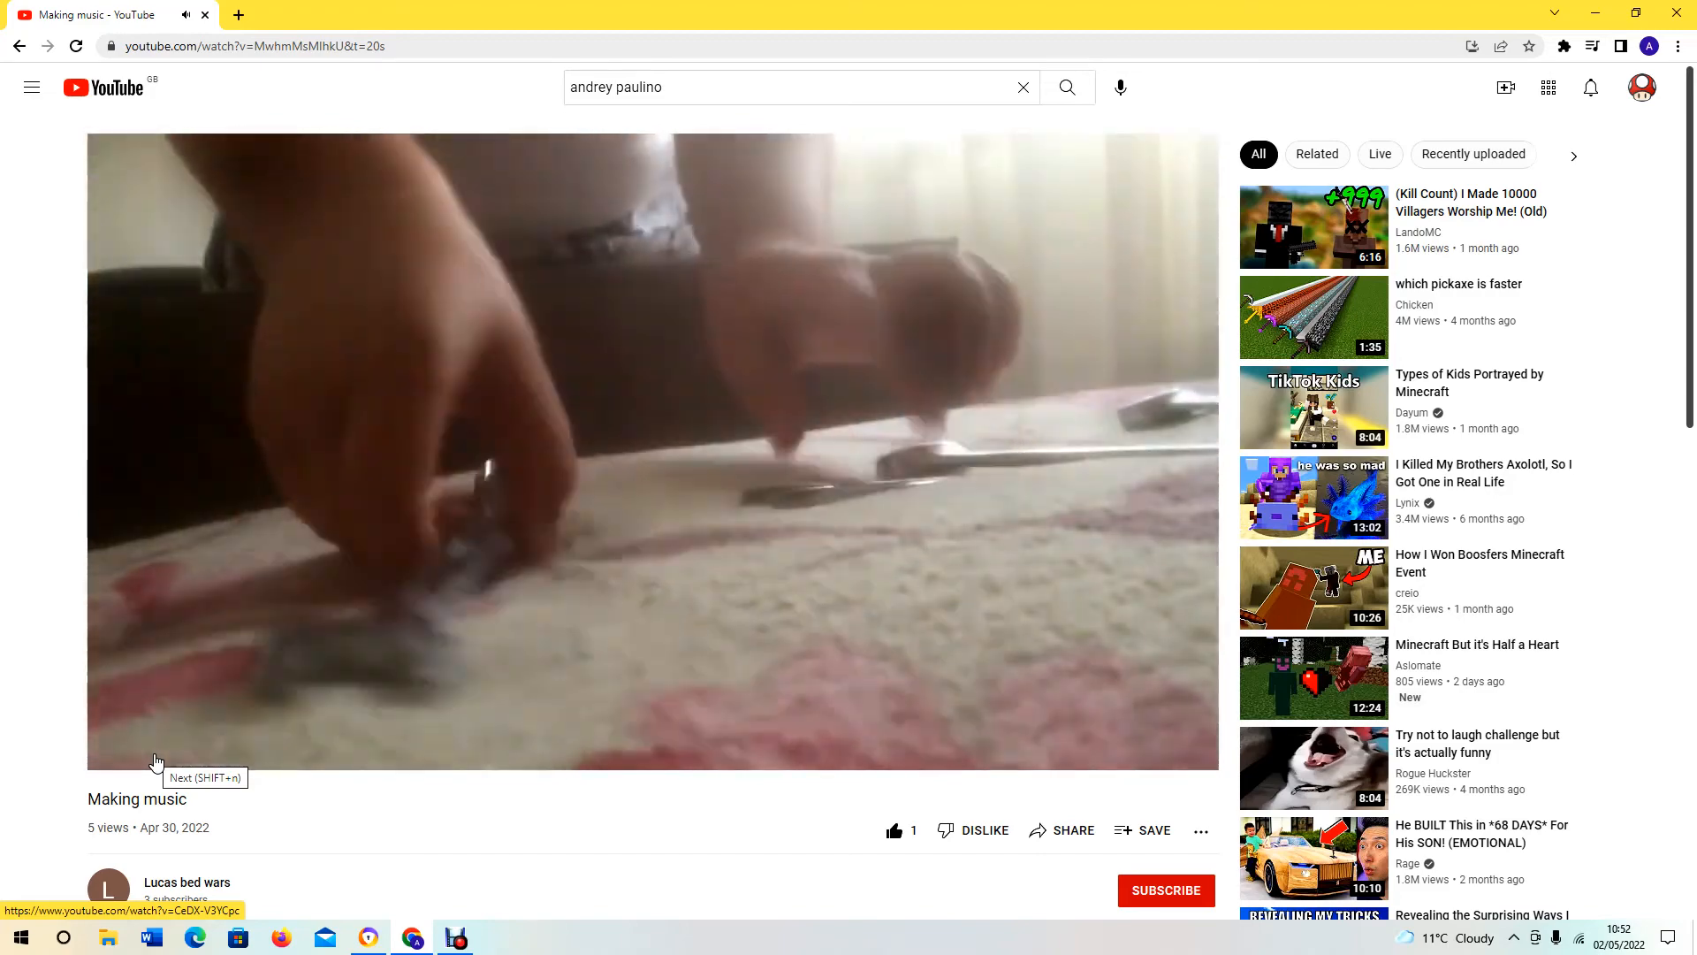
{"action": "right_click", "coordinate": [514, 325]}
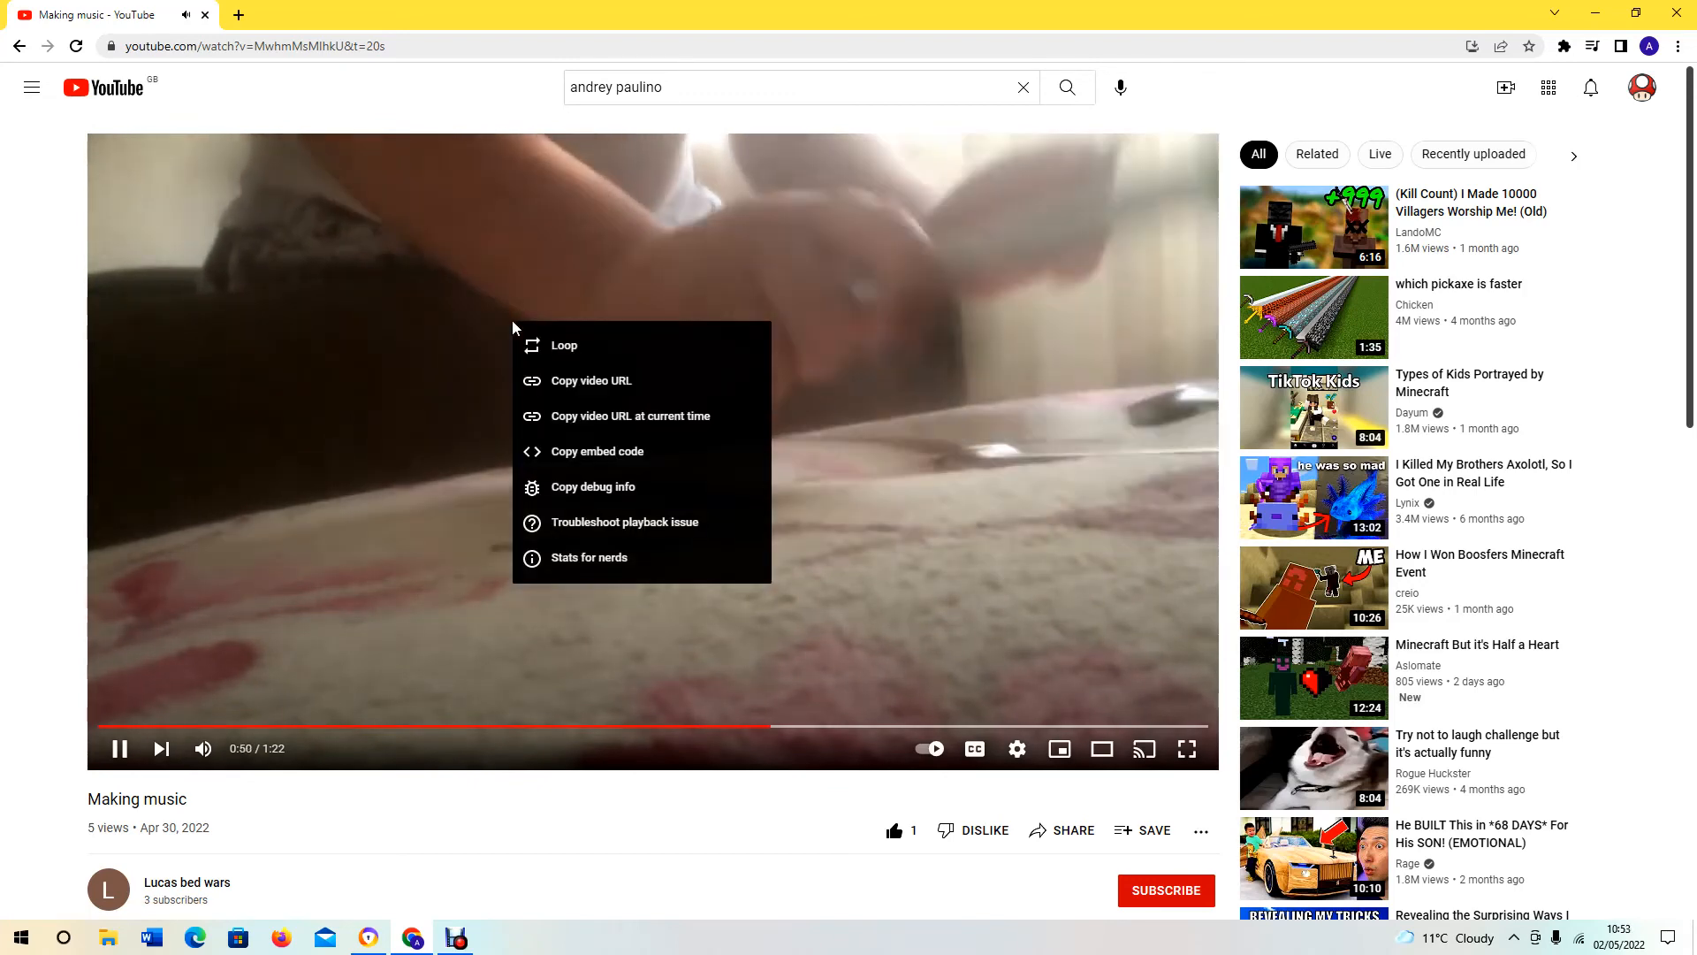
{"action": "left_click", "coordinate": [185, 883]}
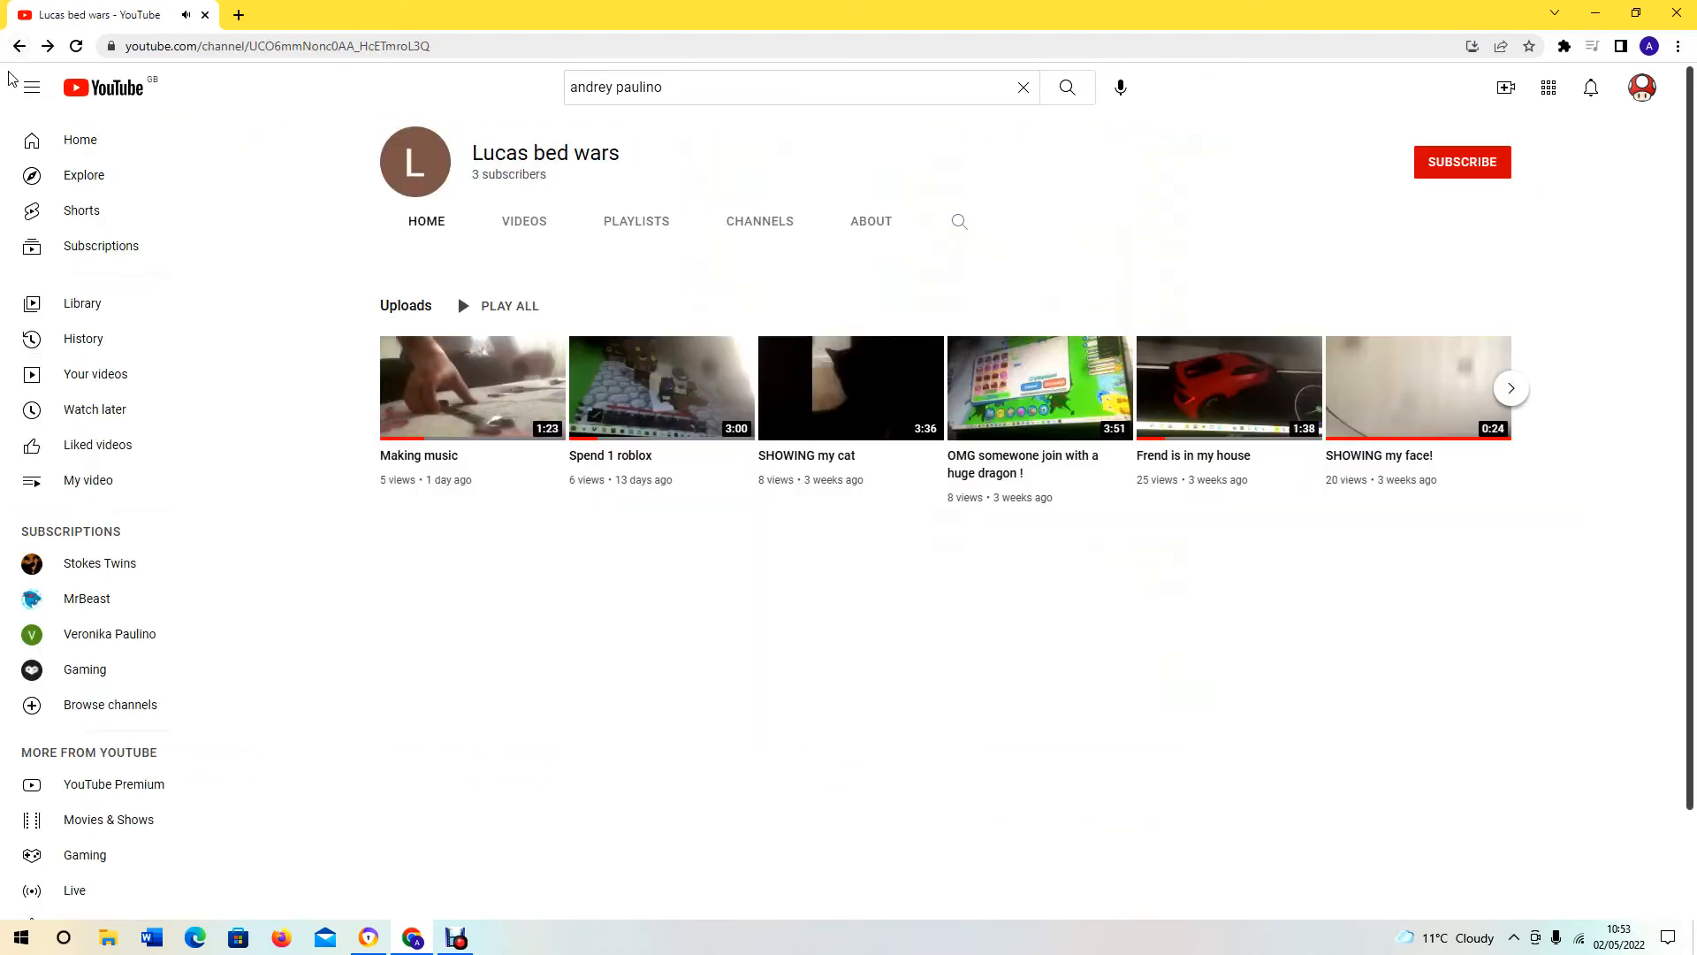
{"action": "mouse_move", "coordinate": [1116, 383]}
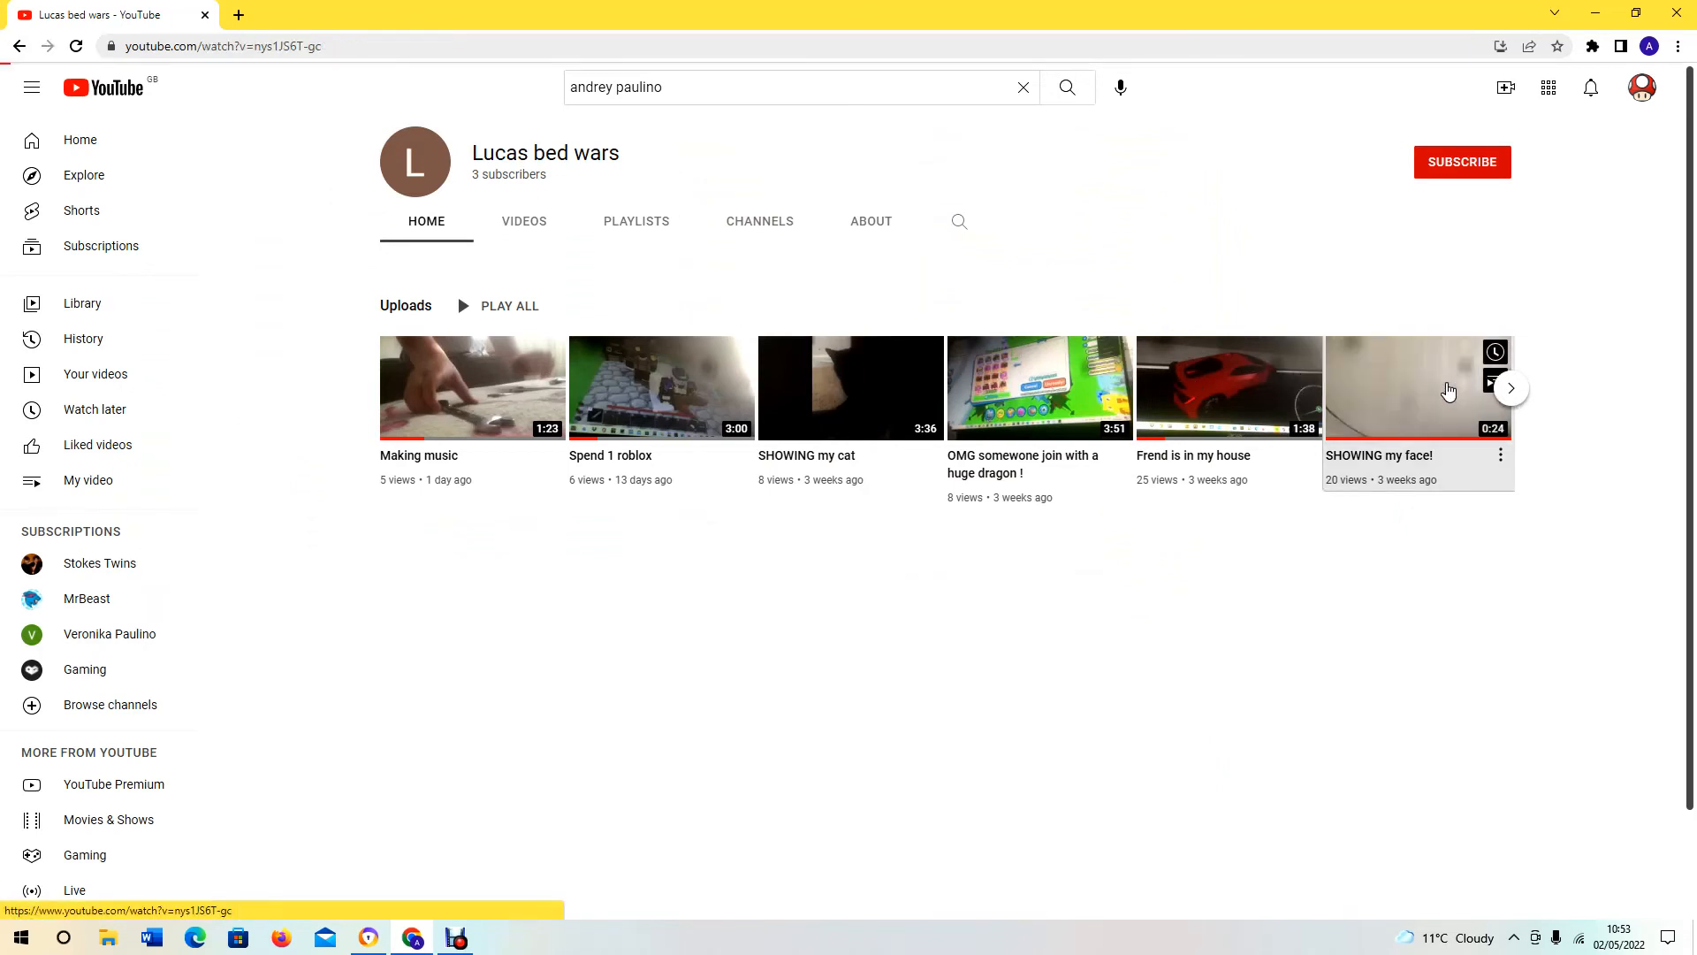
Watch 'SHOWING my face!' and like it, bringing its like count to 3
{"action": "left_click", "coordinate": [1418, 387]}
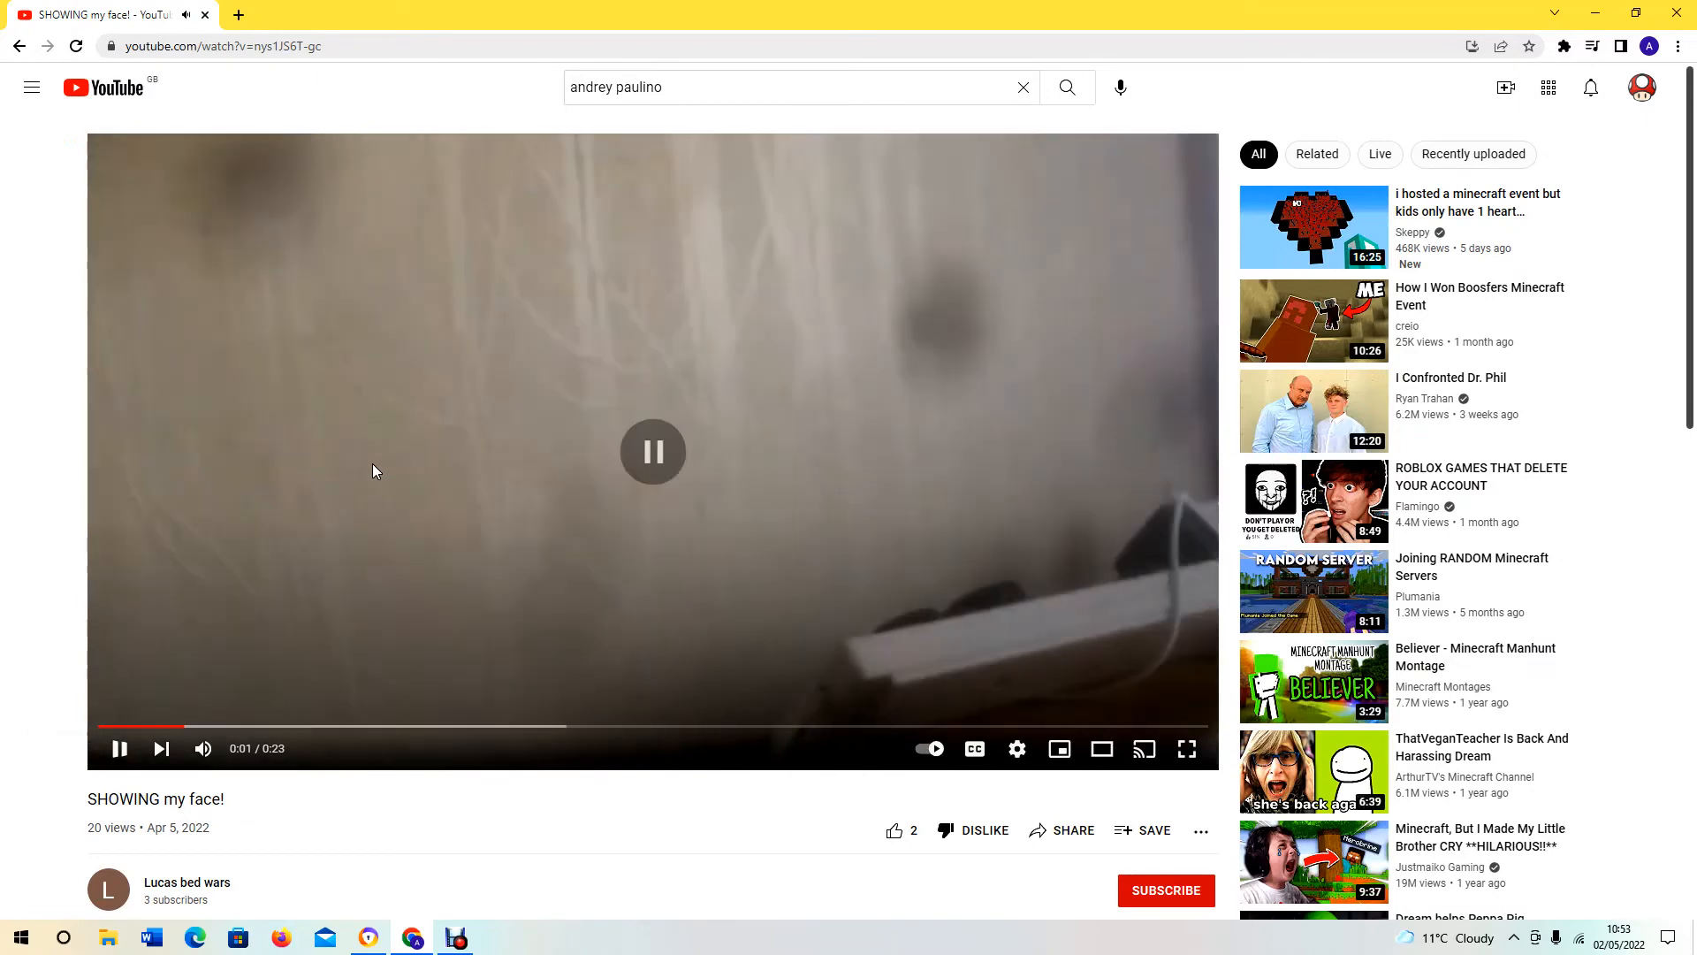
{"action": "scroll", "scroll_direction": "down", "scroll_amount": 3}
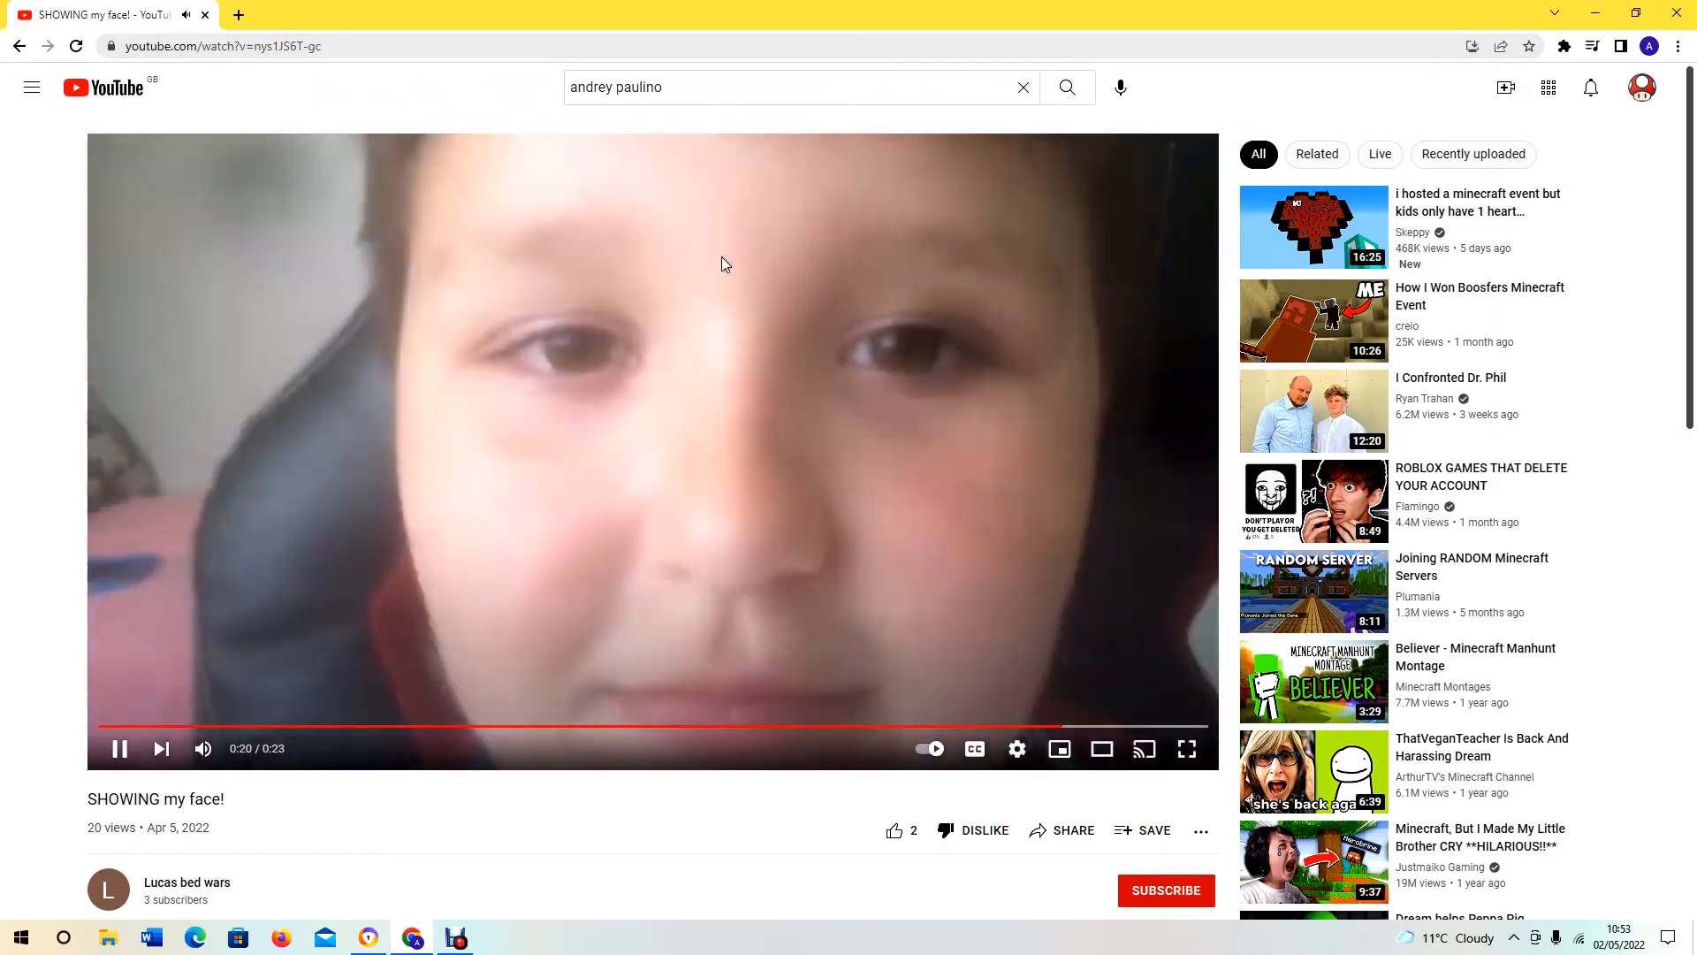
{"action": "left_click", "coordinate": [118, 748]}
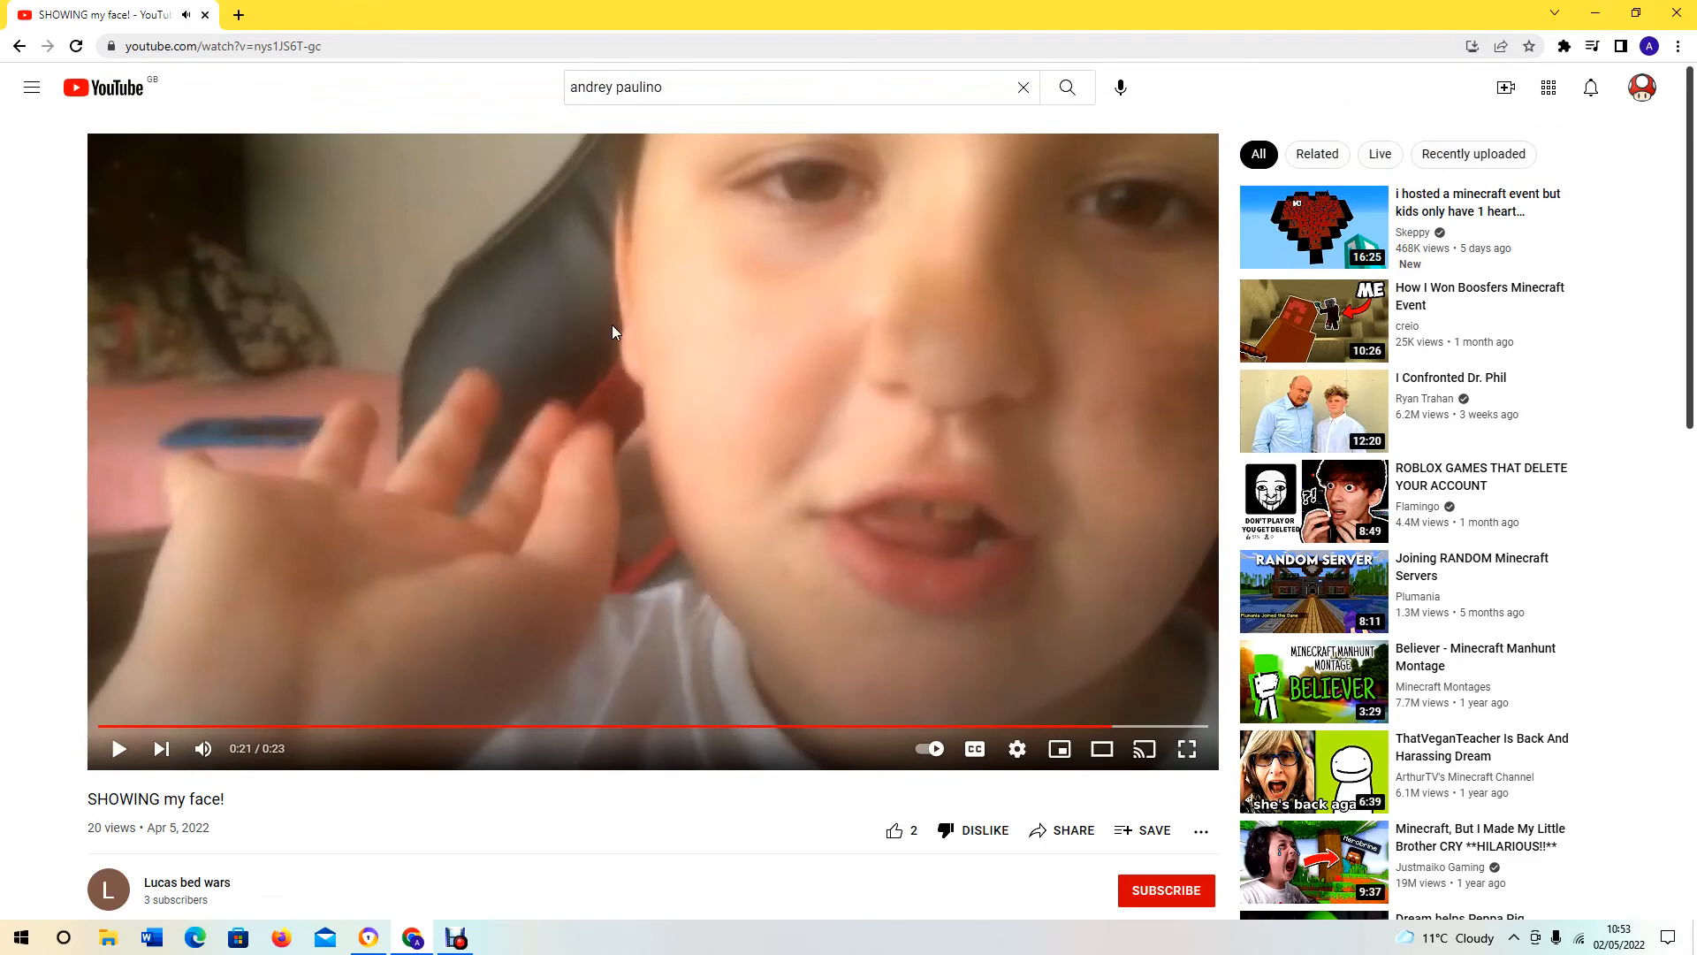
{"action": "mouse_move", "coordinate": [973, 747]}
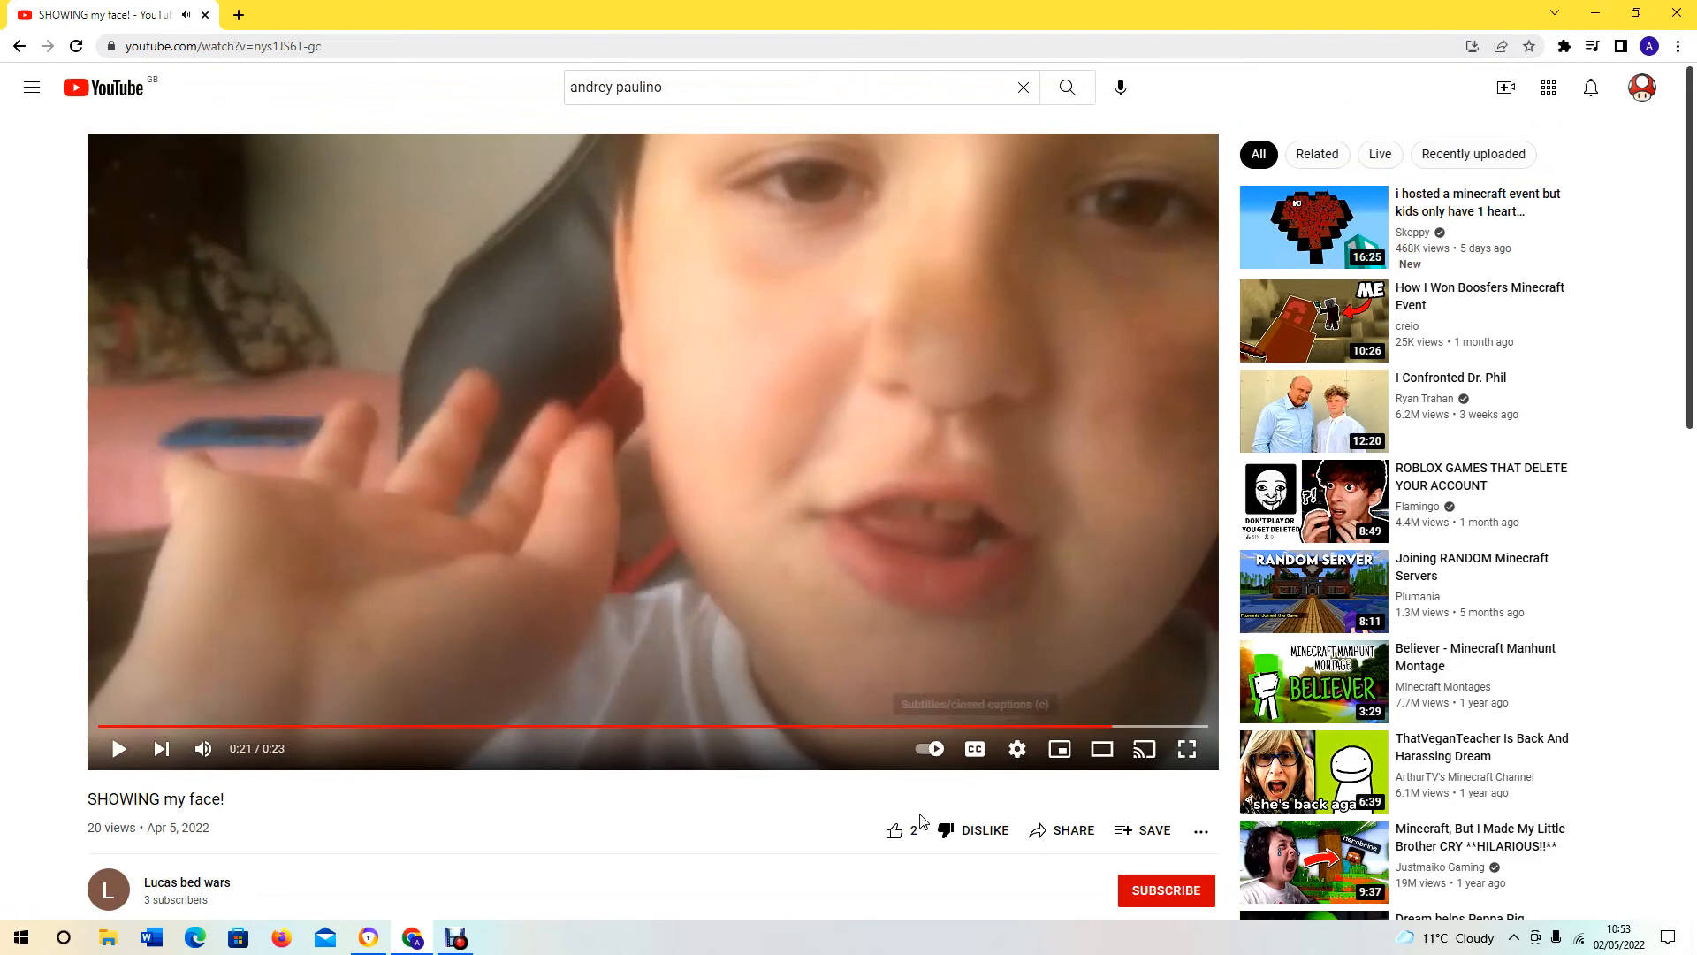
{"action": "left_click", "coordinate": [893, 829]}
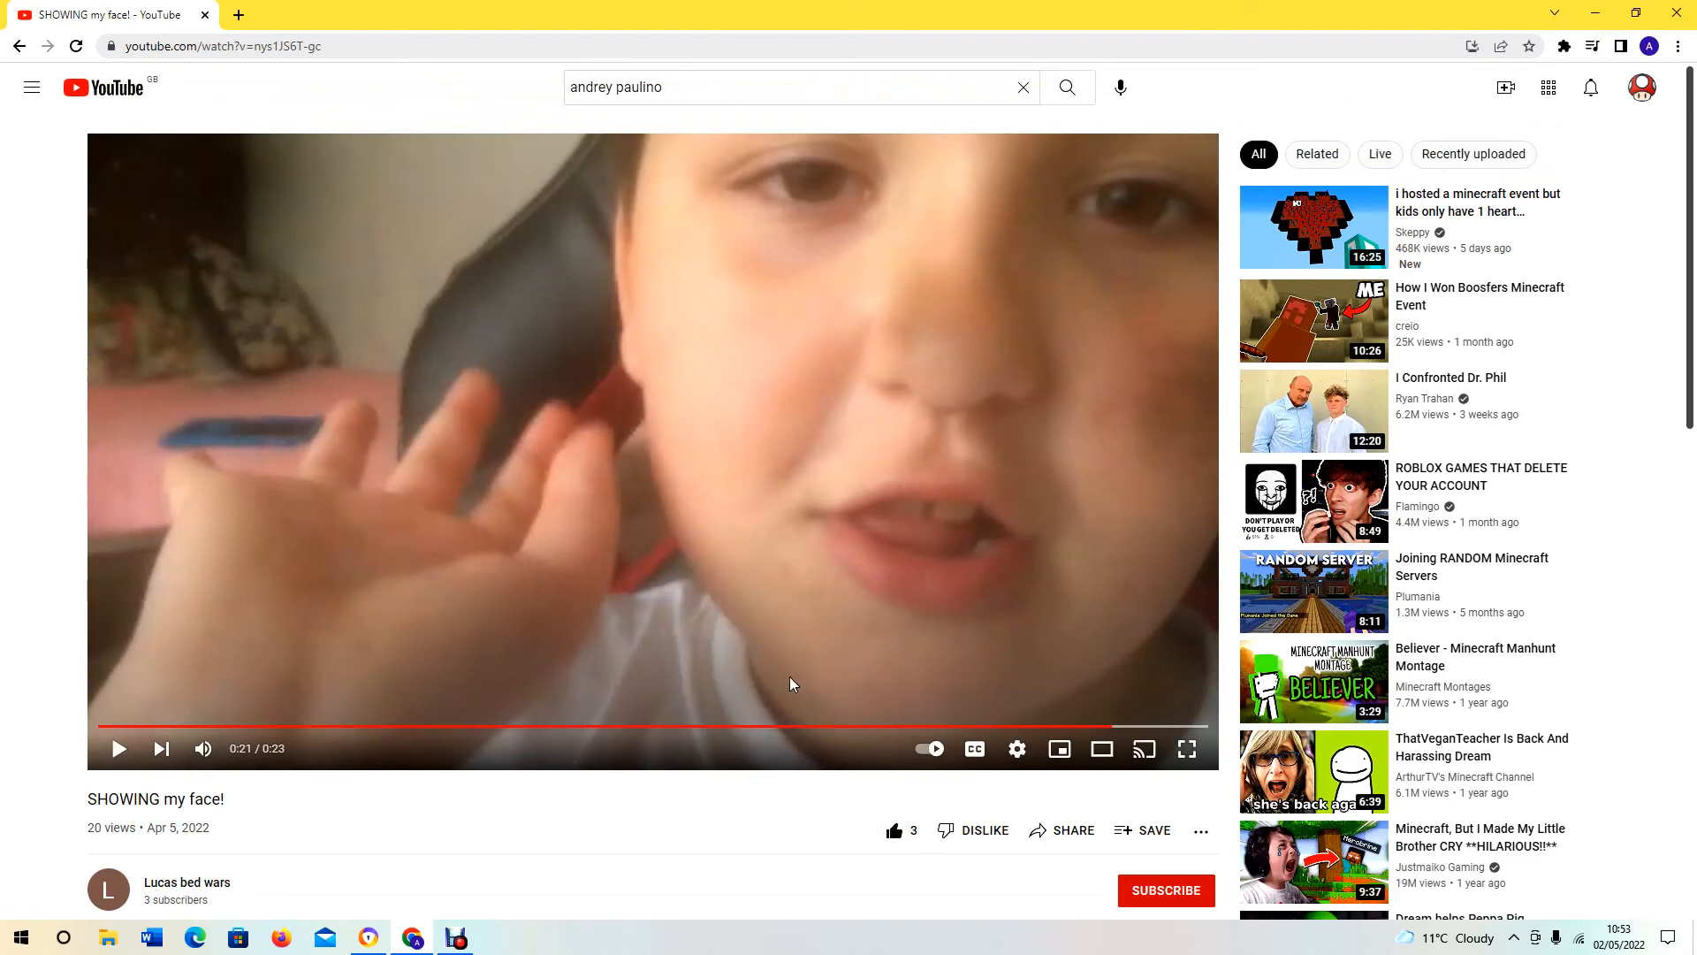
{"action": "mouse_move", "coordinate": [470, 900]}
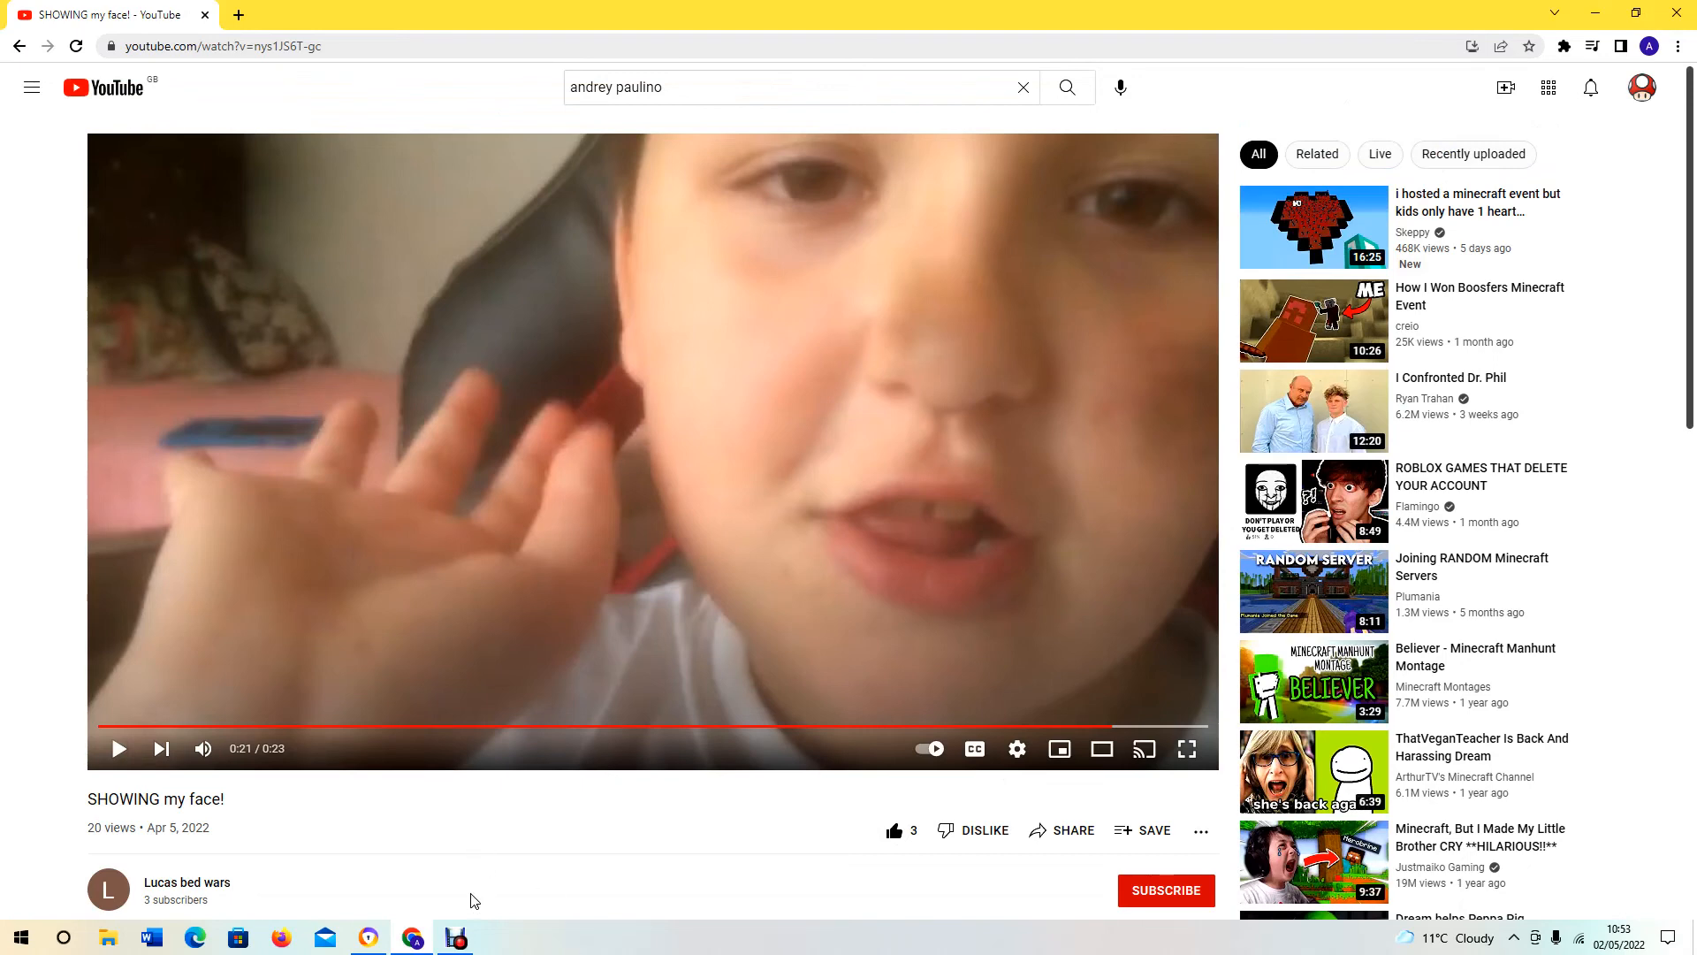
{"action": "mouse_move", "coordinate": [1402, 24]}
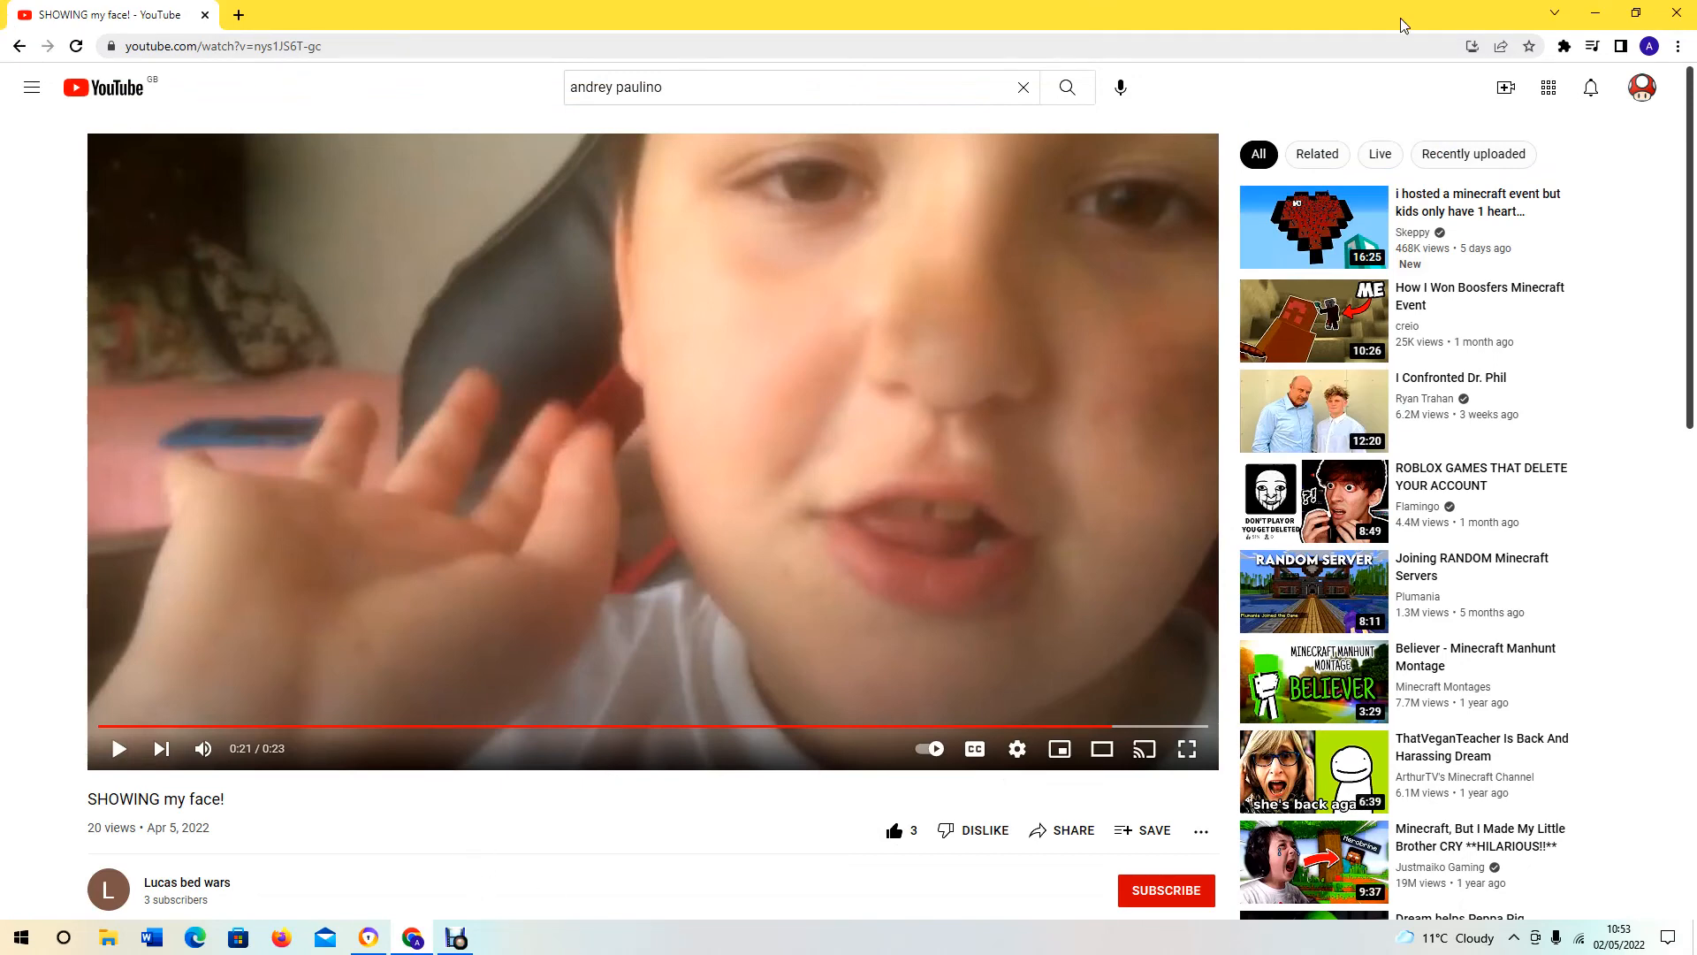
{"action": "mouse_move", "coordinate": [1640, 88]}
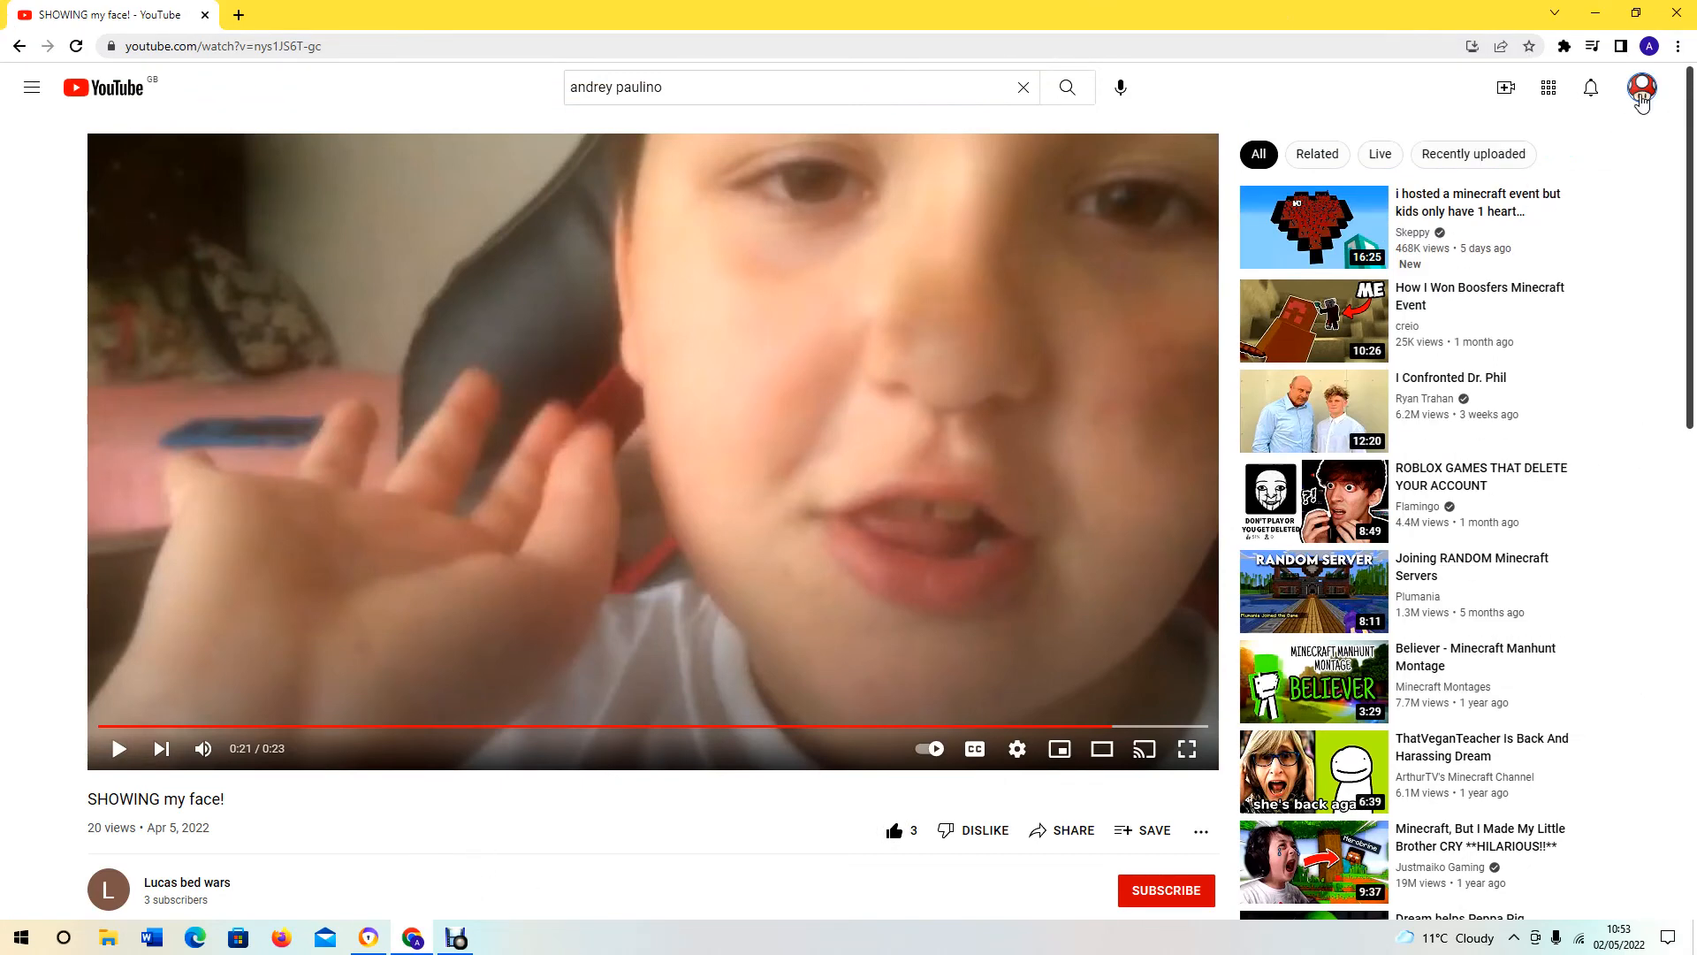